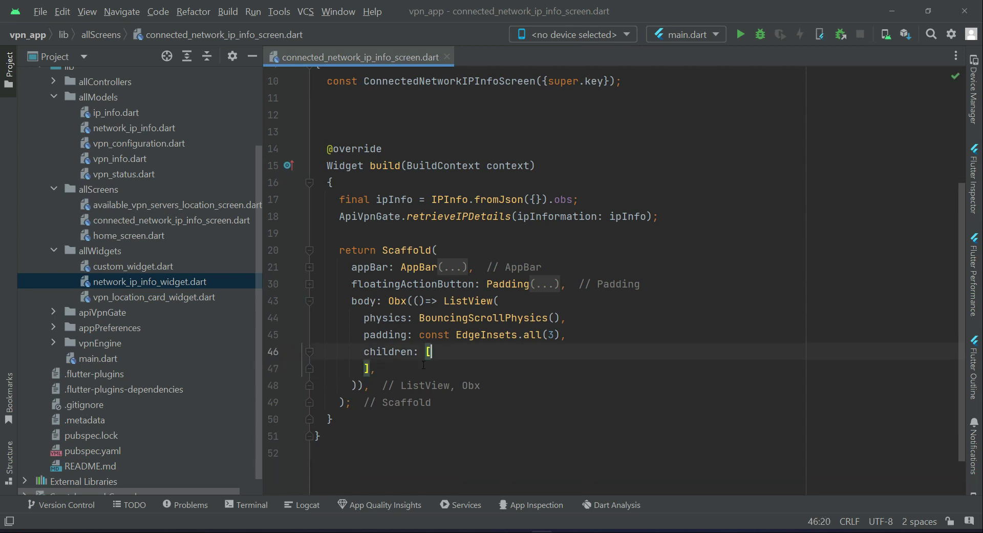
# Add an '//ip address' comment inside the ListView's children list
pyautogui.press('Enter')
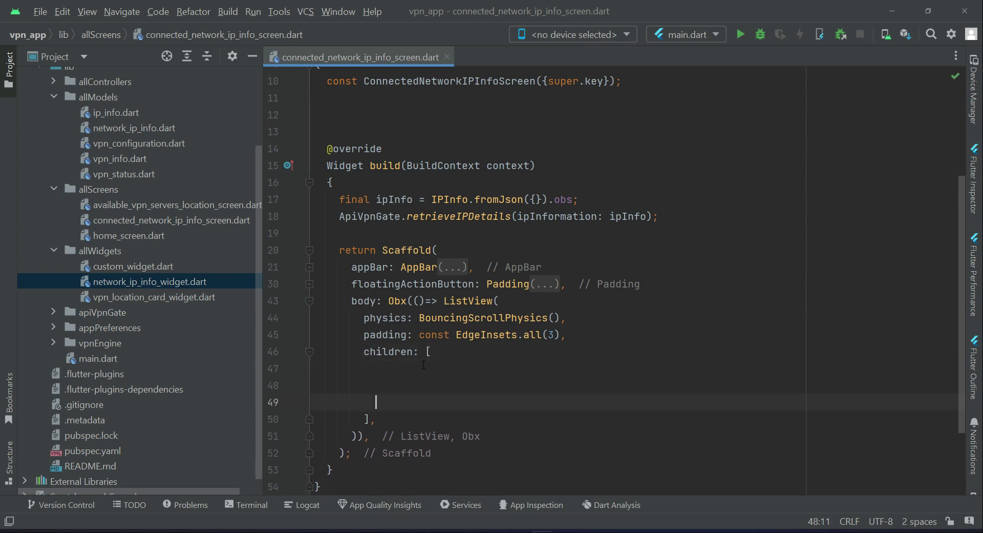
pyautogui.write('//')
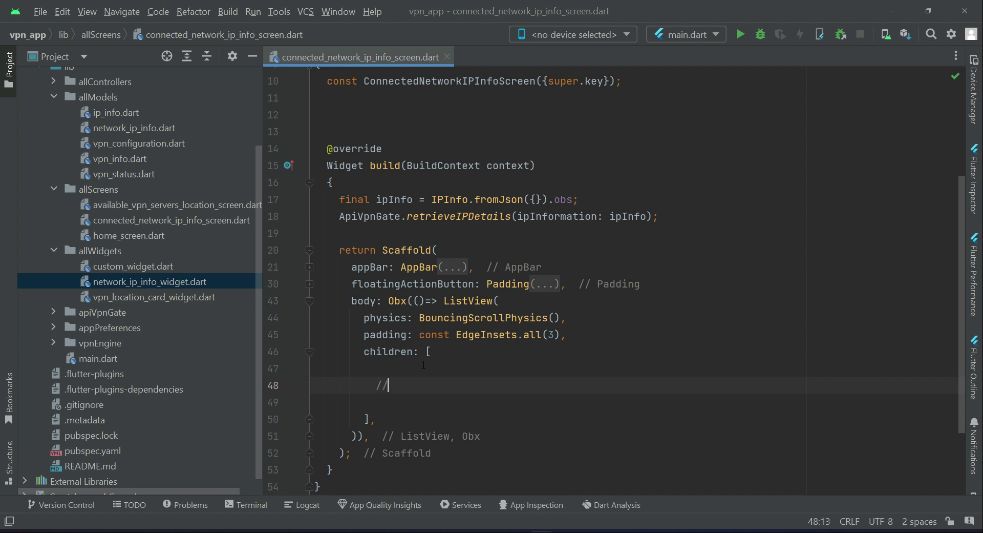
pyautogui.write('ip i')
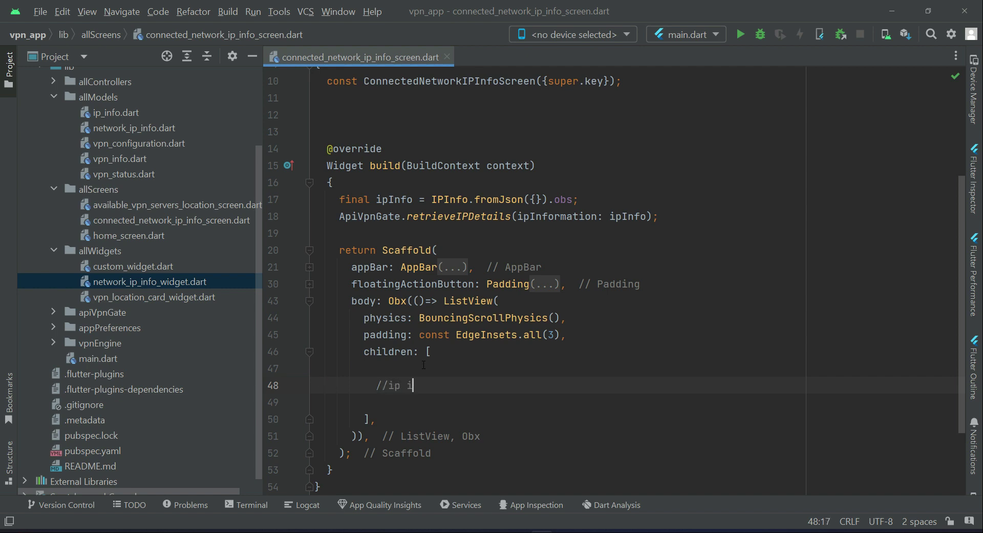
pyautogui.press('Backspace')
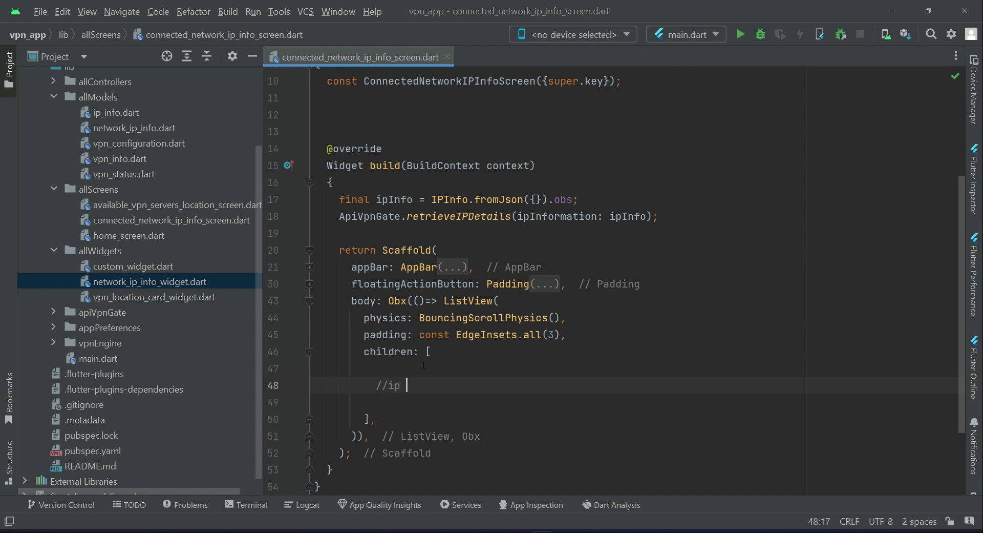
pyautogui.write('address')
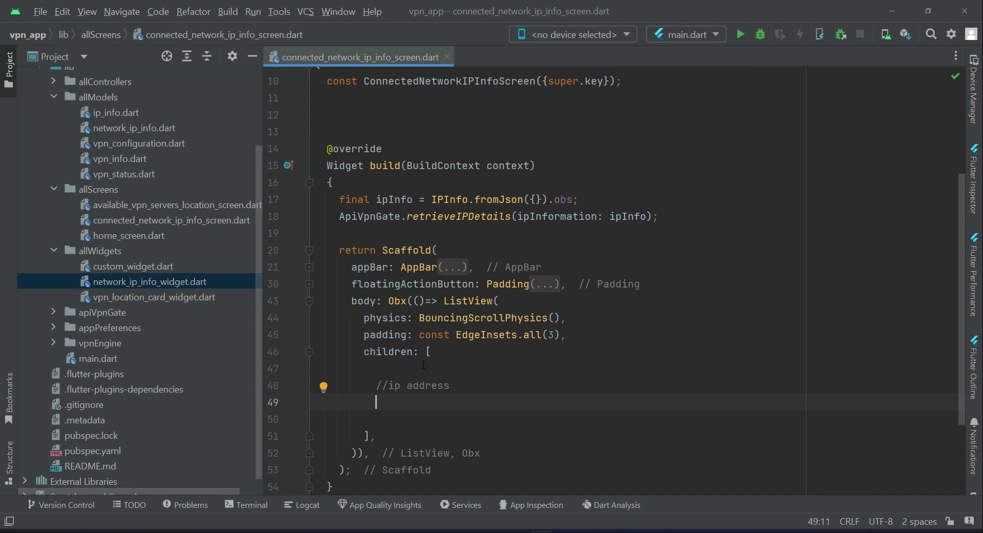
# Add a NetworkIPInfoWidget() call from autocomplete, clearing its placeholder argument
pyautogui.write('Ne')
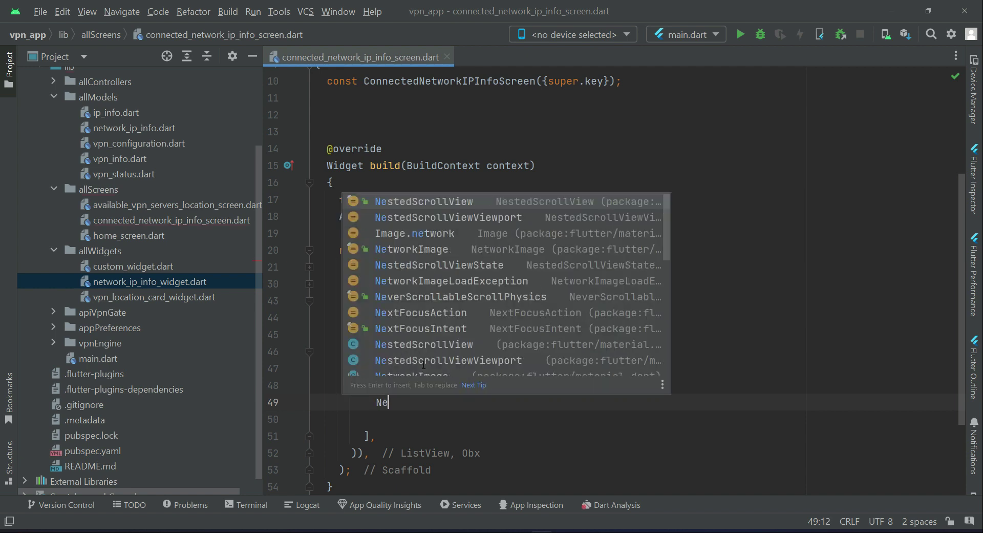
pyautogui.write('t')
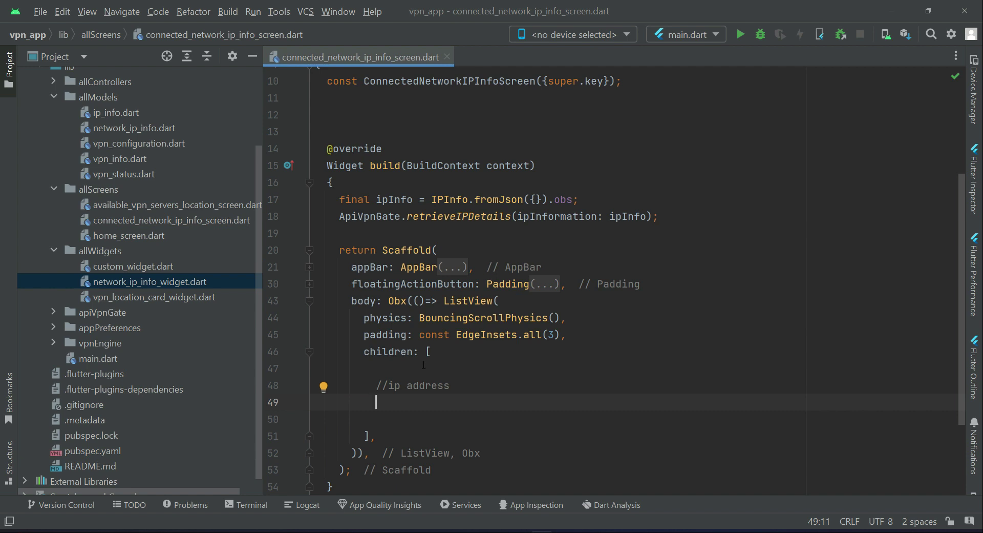
pyautogui.write('Network')
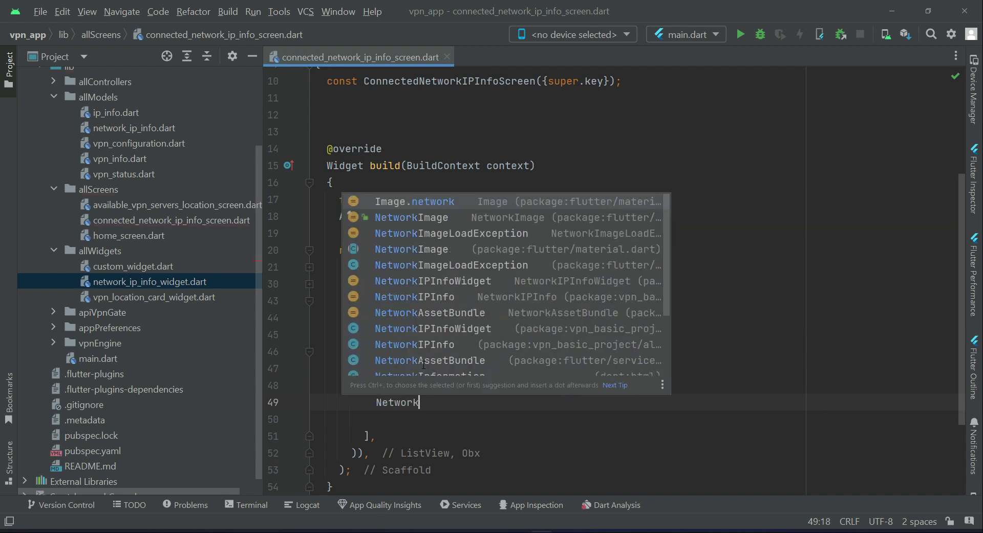
pyautogui.write('IP')
pyautogui.click(566, 385)
pyautogui.write('//ip address')
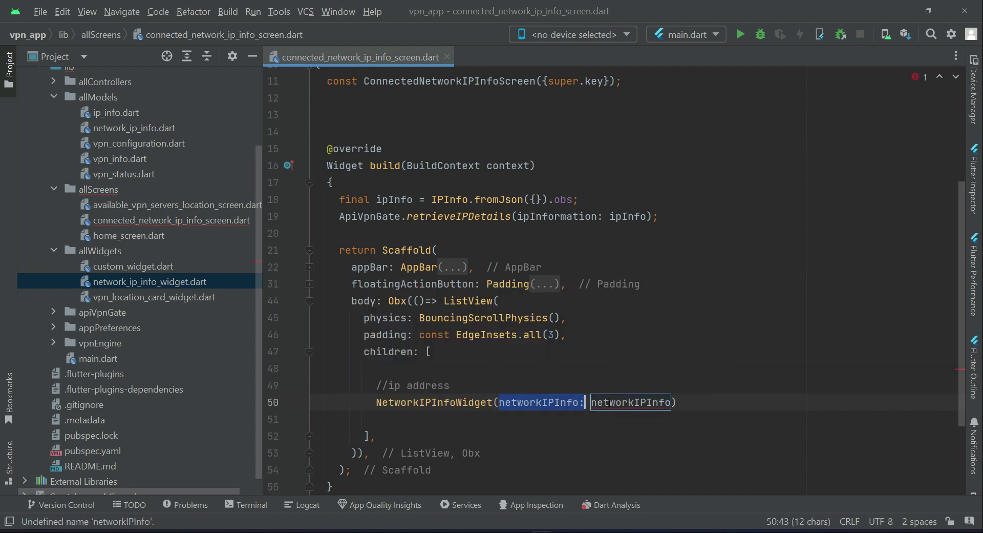
pyautogui.press('Delete')
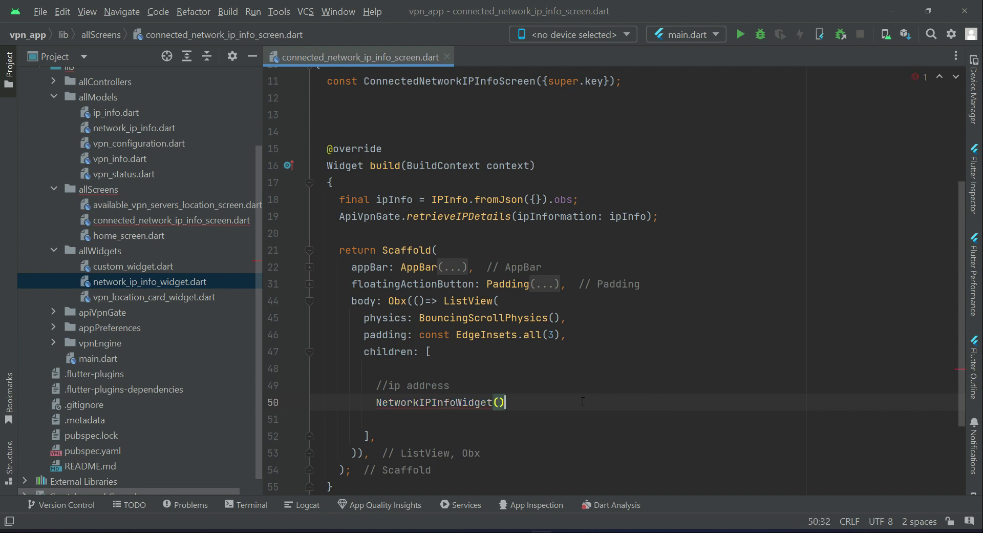
pyautogui.write('i')
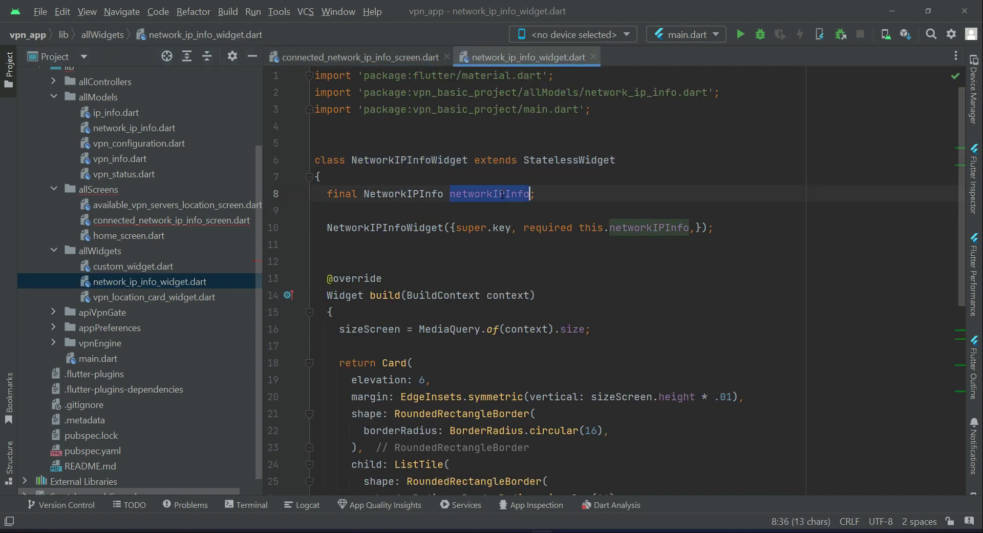
# Pass networkIPInfo: NetworkIPInfo() into the NetworkIPInfoWidget call
pyautogui.click(360, 57)
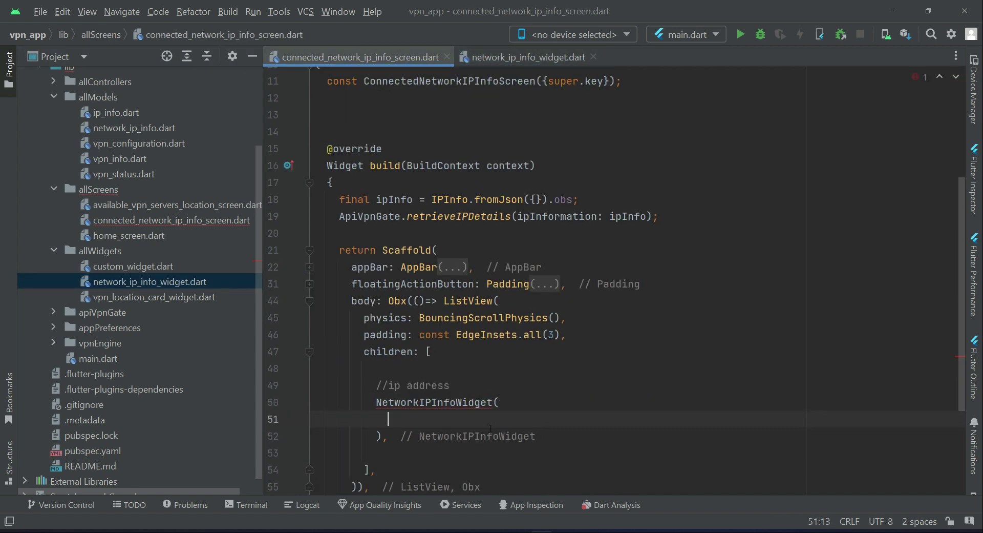
pyautogui.write('networkIPInfo:')
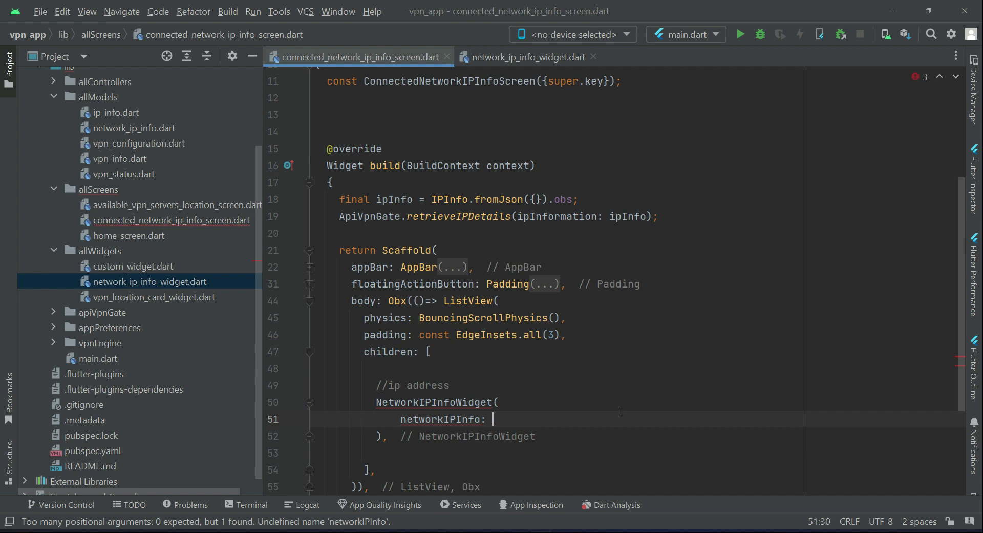
pyautogui.write('Net')
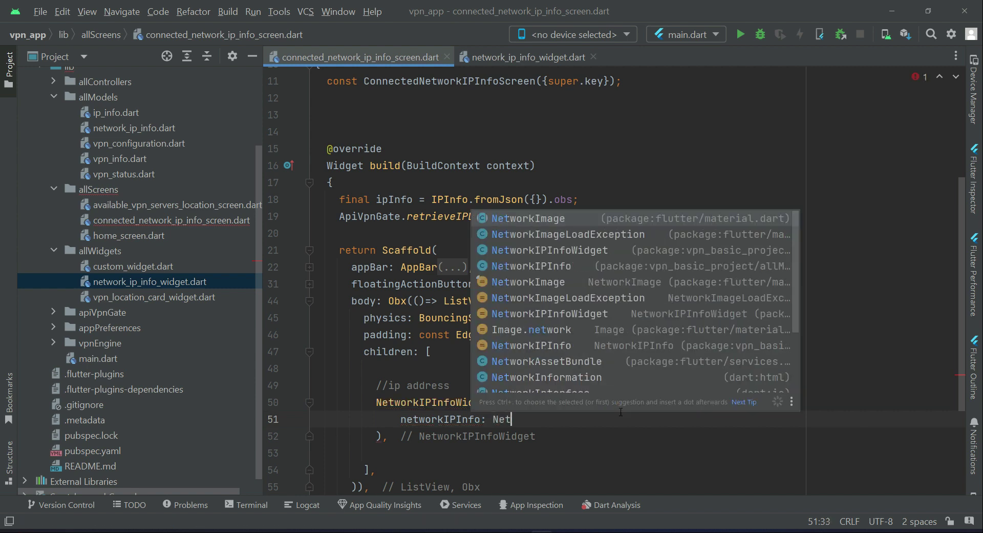
pyautogui.write('work')
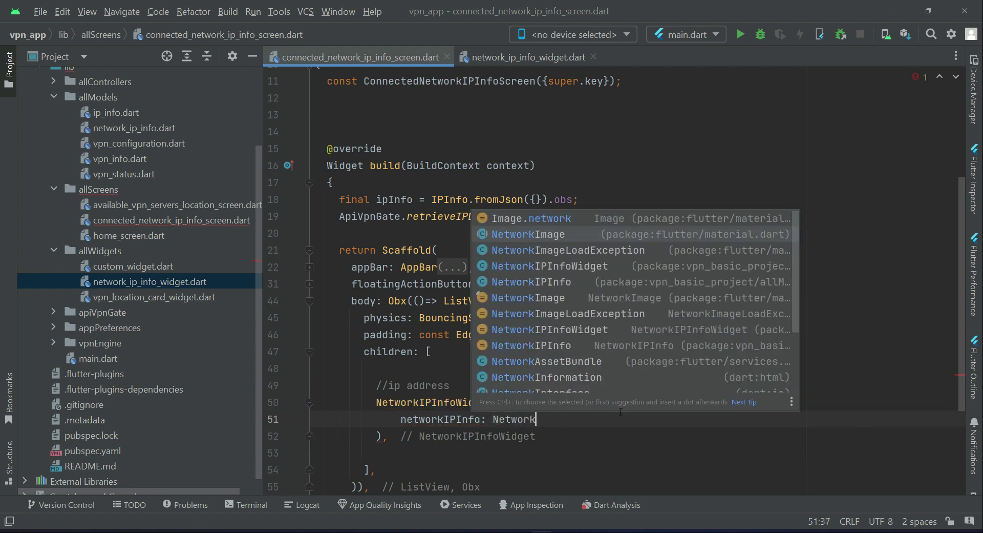
pyautogui.press('Escape')
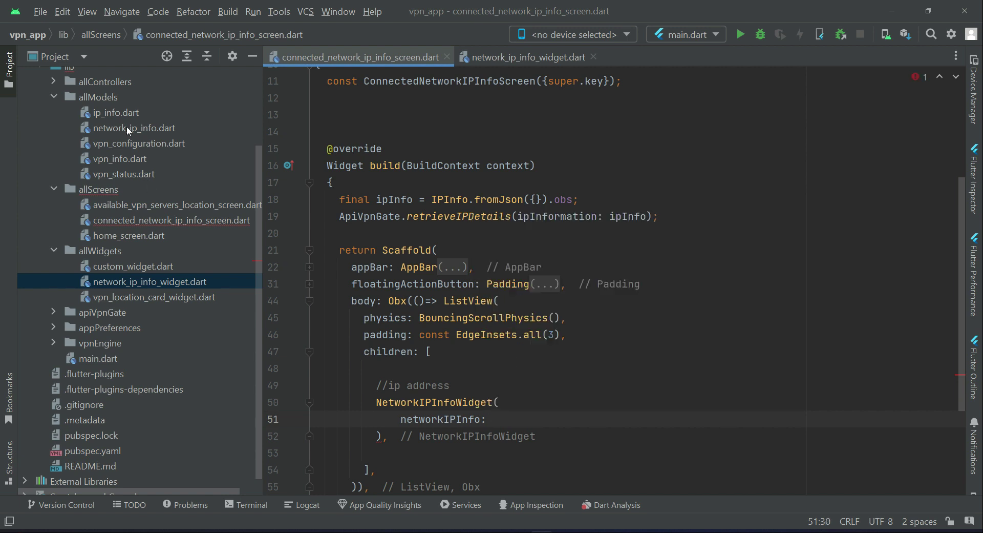
pyautogui.click(495, 419)
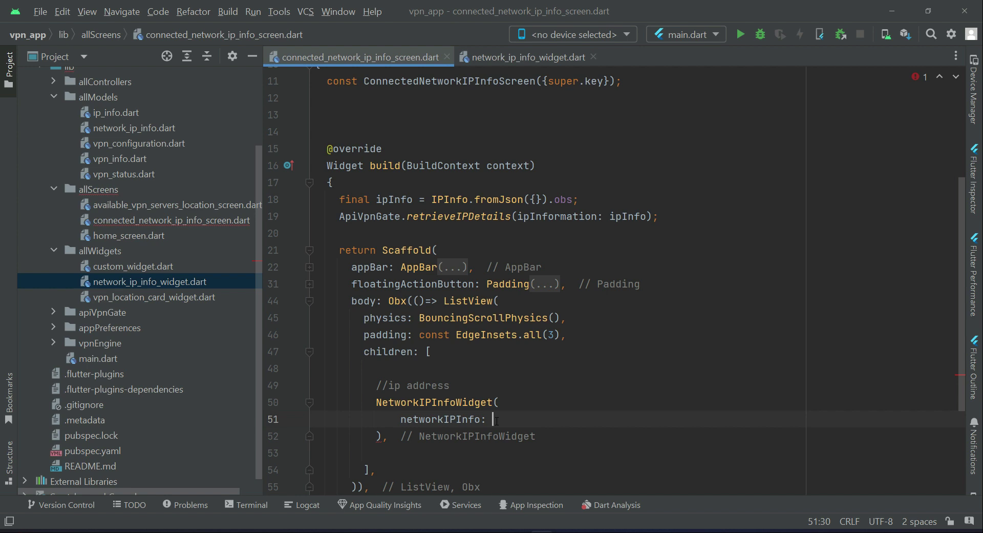
pyautogui.write('Network')
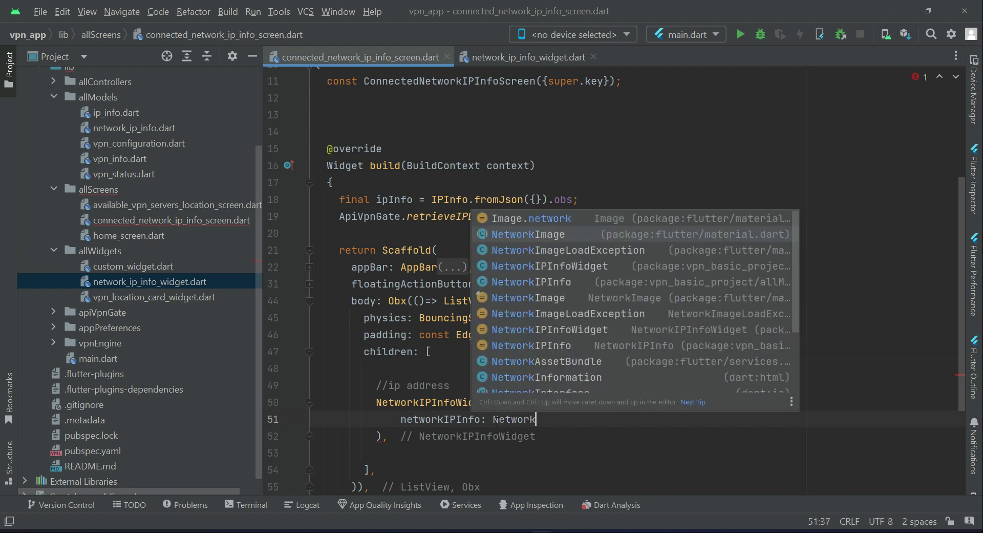
pyautogui.write('IPInfo')
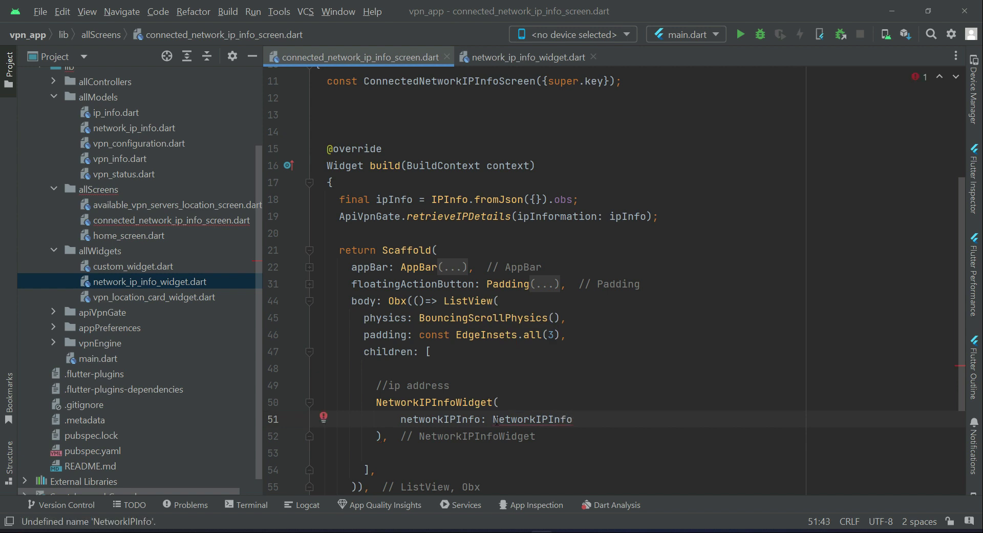
pyautogui.write('()')
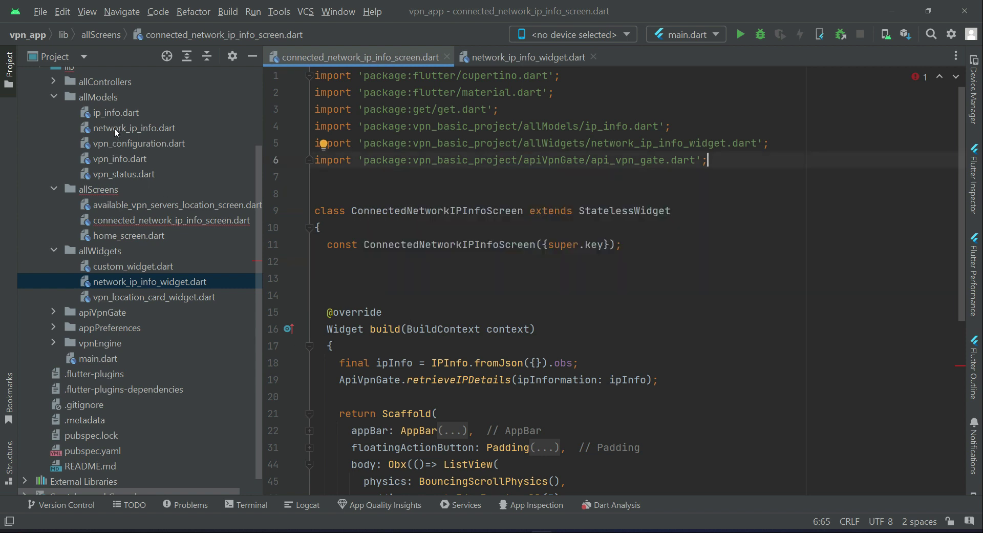
# Add import 'package:vpn_basic_project/allModels/network_ip_info.dart' to the screen file
pyautogui.click(134, 128)
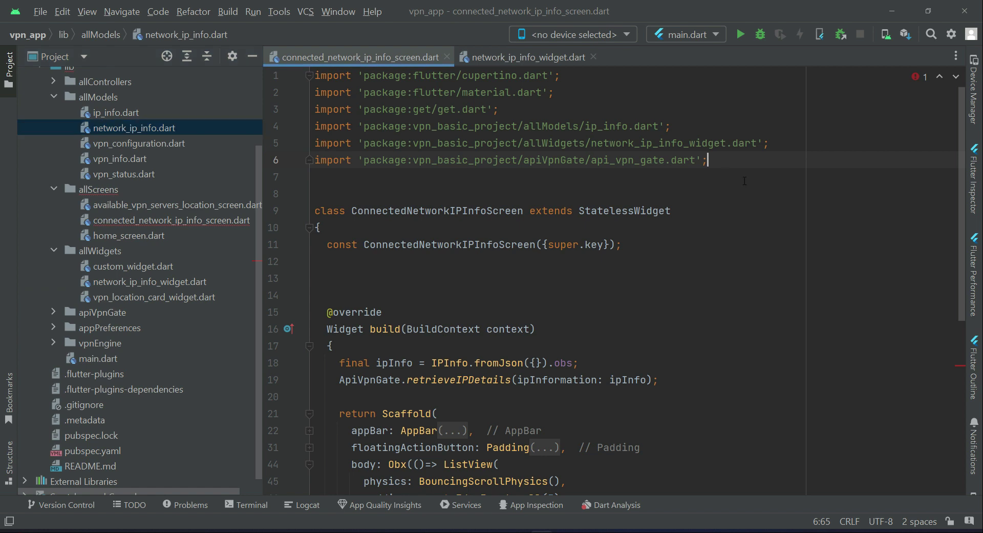
pyautogui.write('im')
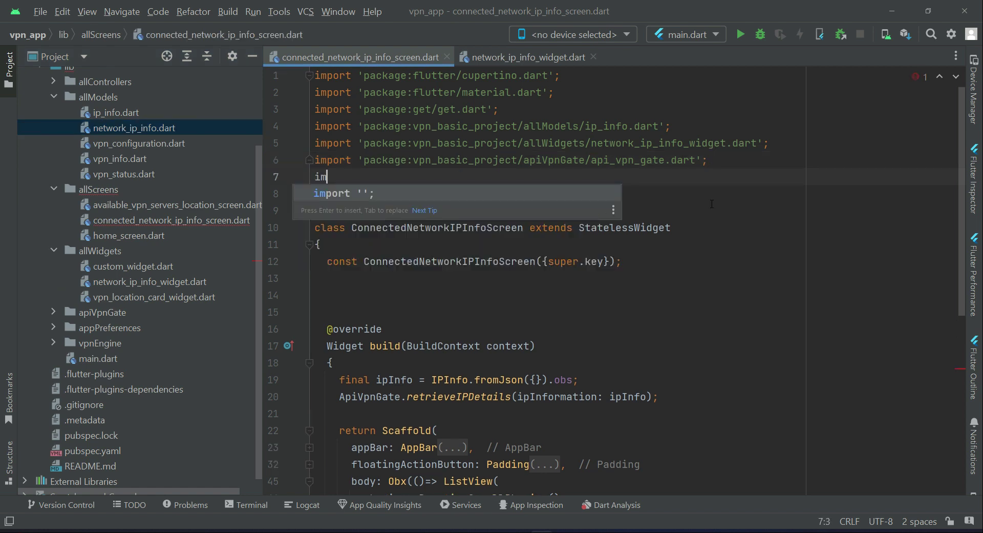
pyautogui.write("allModels/';")
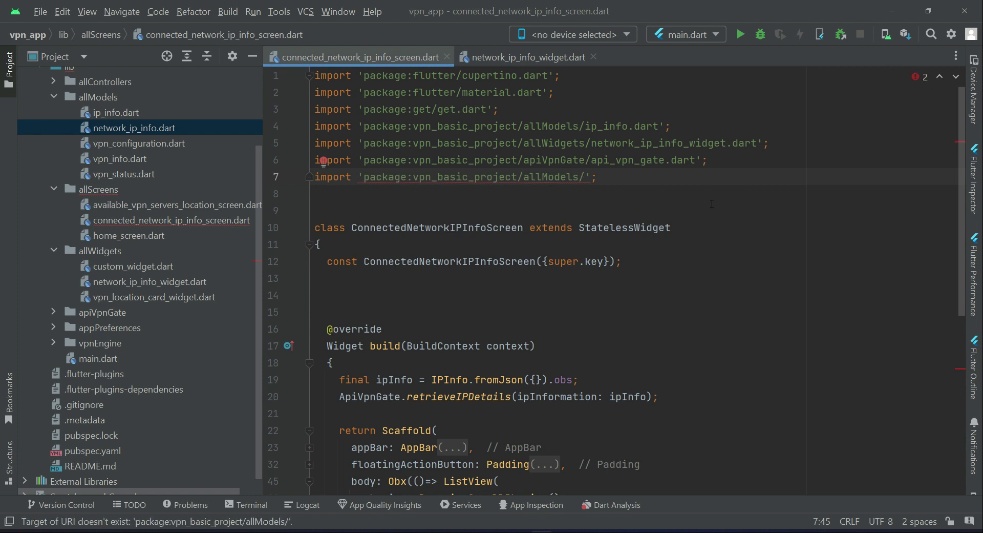
pyautogui.write('network_ip_info.dart')
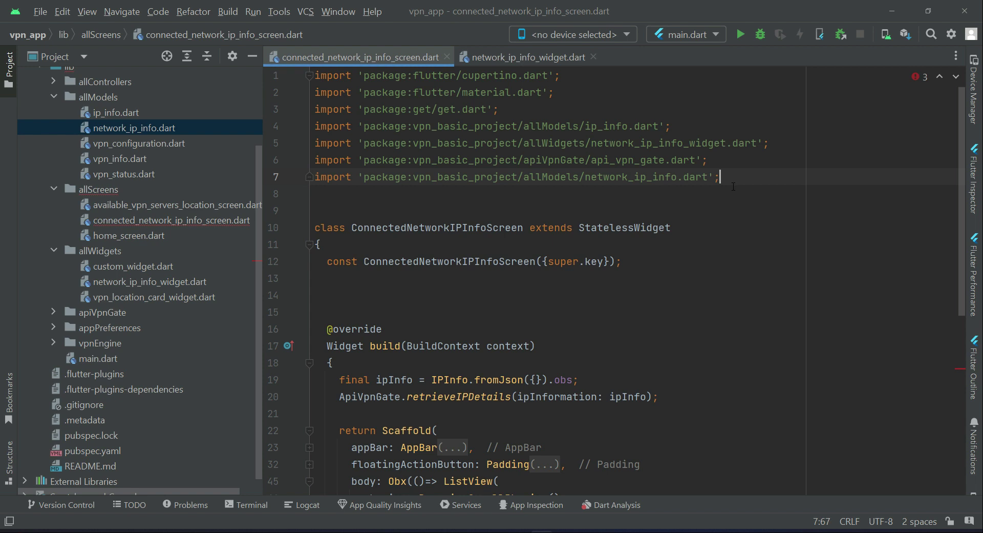
pyautogui.scroll(-3)
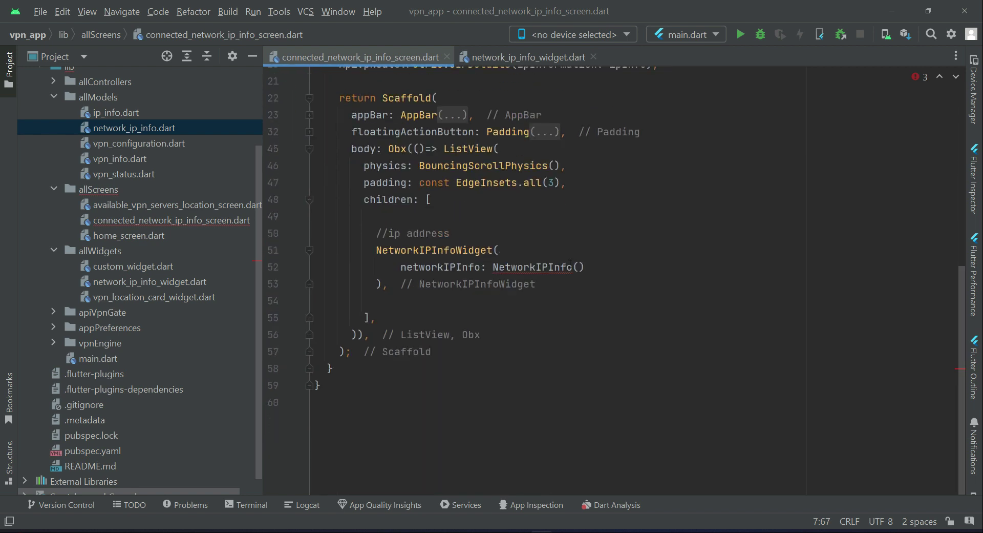
pyautogui.click(578, 267)
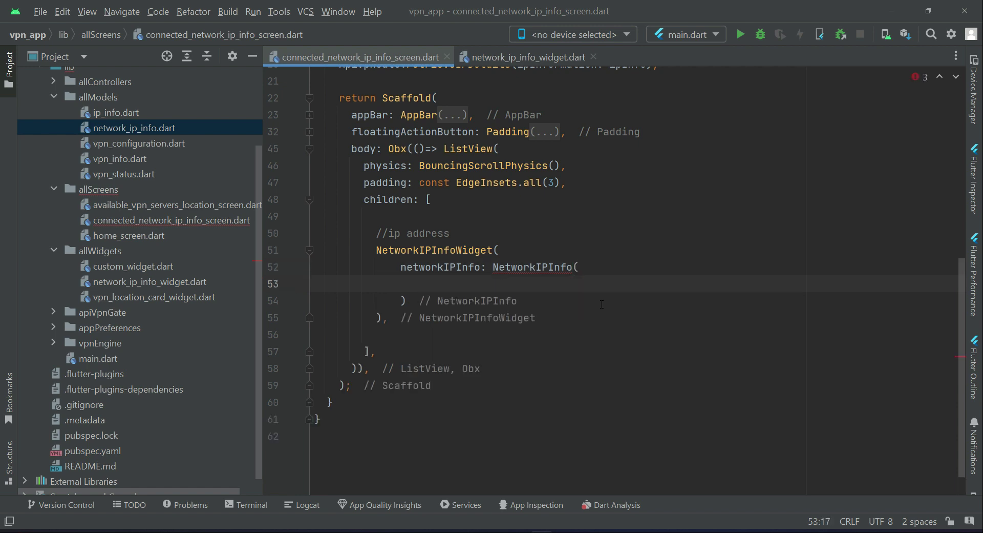
# Set NetworkIPInfo's titleText to "IP Address" and subtitleText to ipInfo.value.query
pyautogui.write('t')
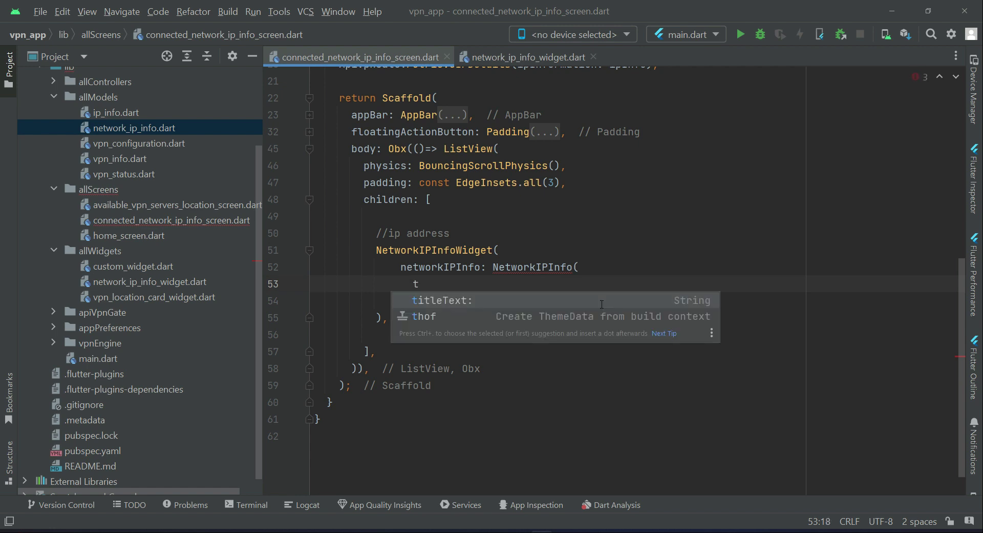
pyautogui.write('titleText: "')
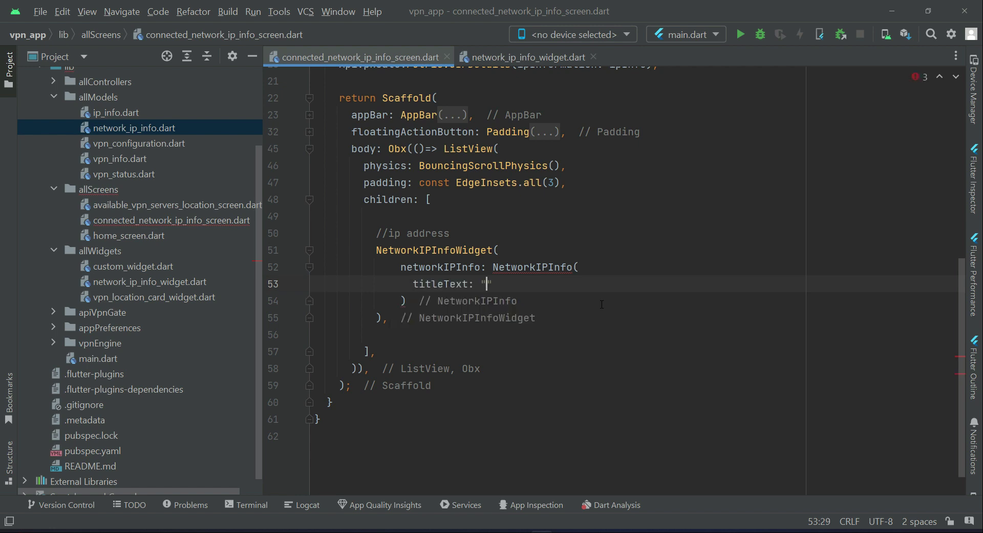
pyautogui.write('IP AD')
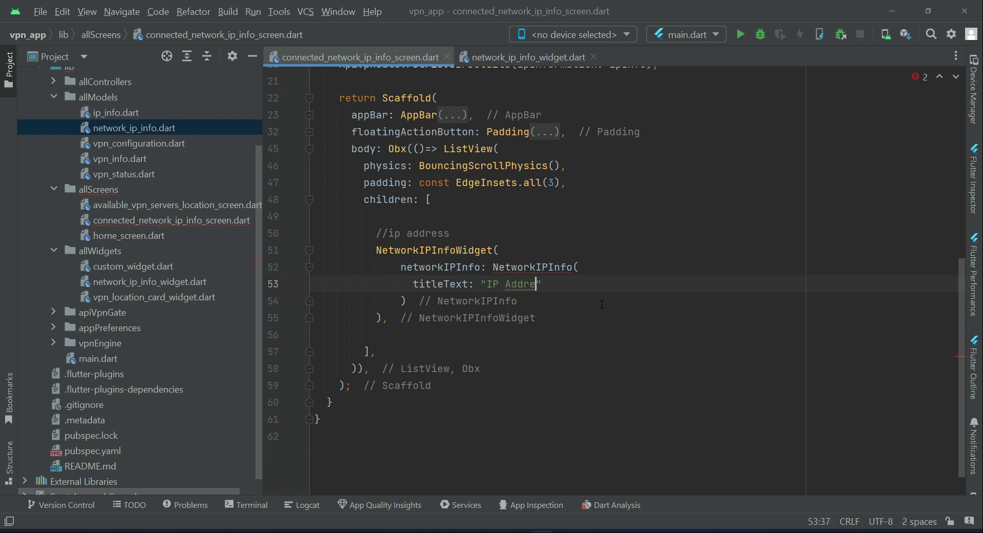
pyautogui.write('ss')
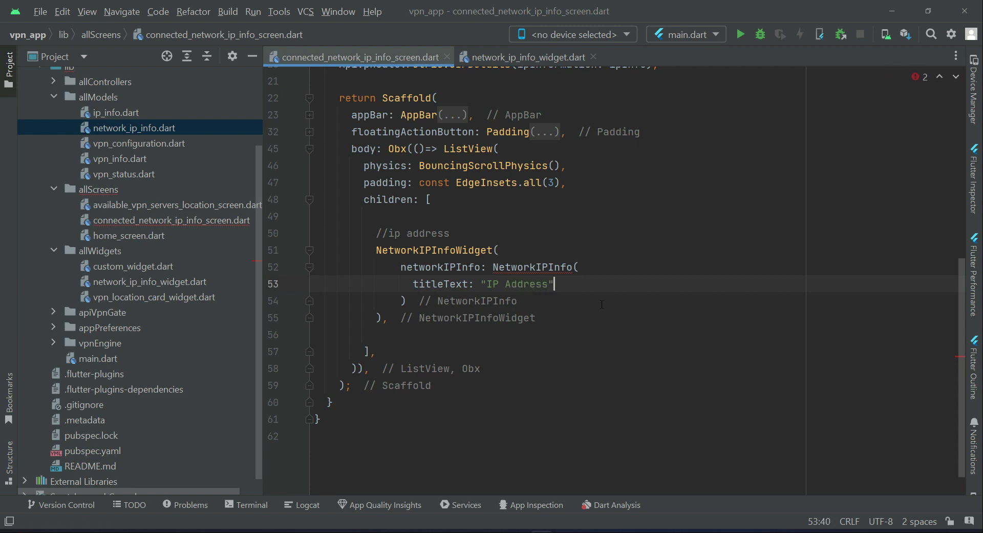
pyautogui.write(',')
pyautogui.write('subtitleText:')
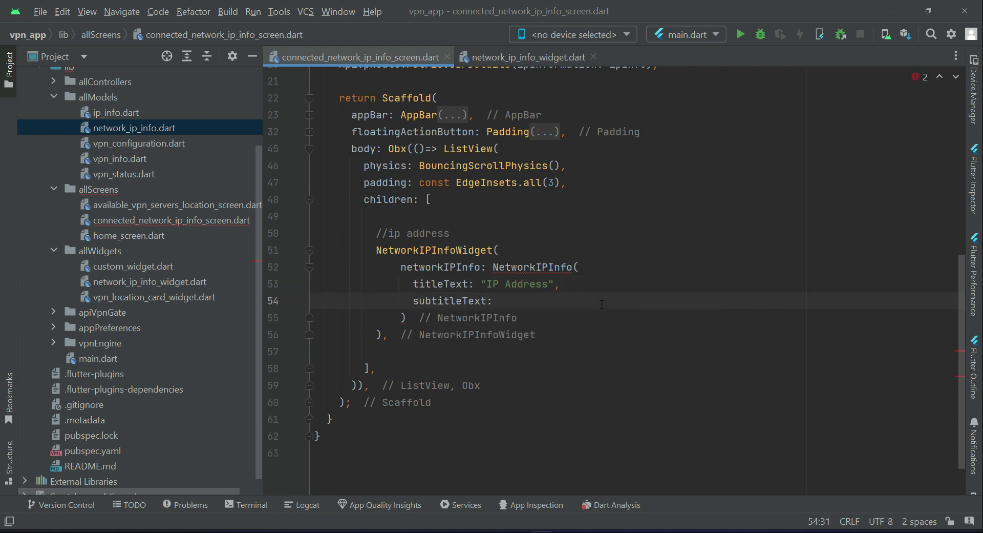
pyautogui.write('ipInfo')
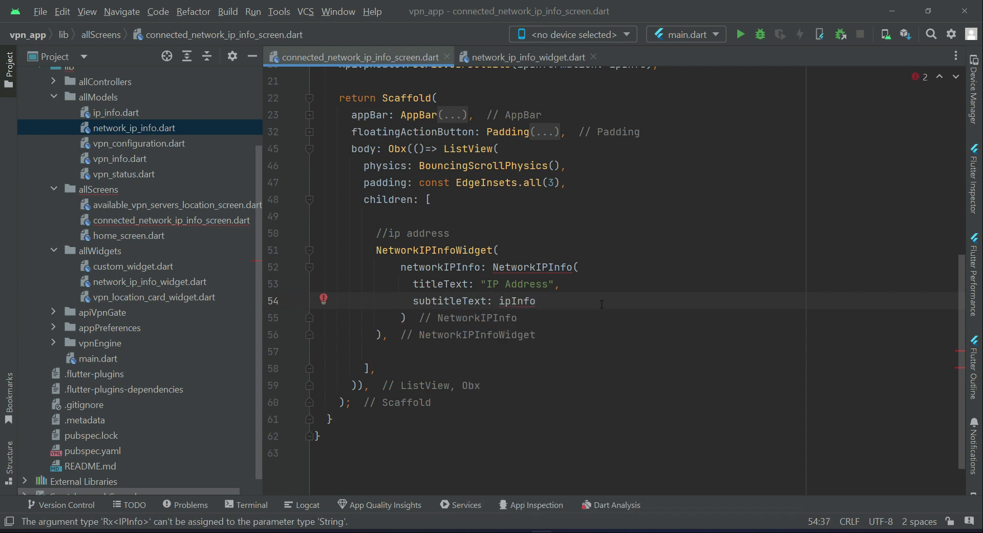
pyautogui.write('.value')
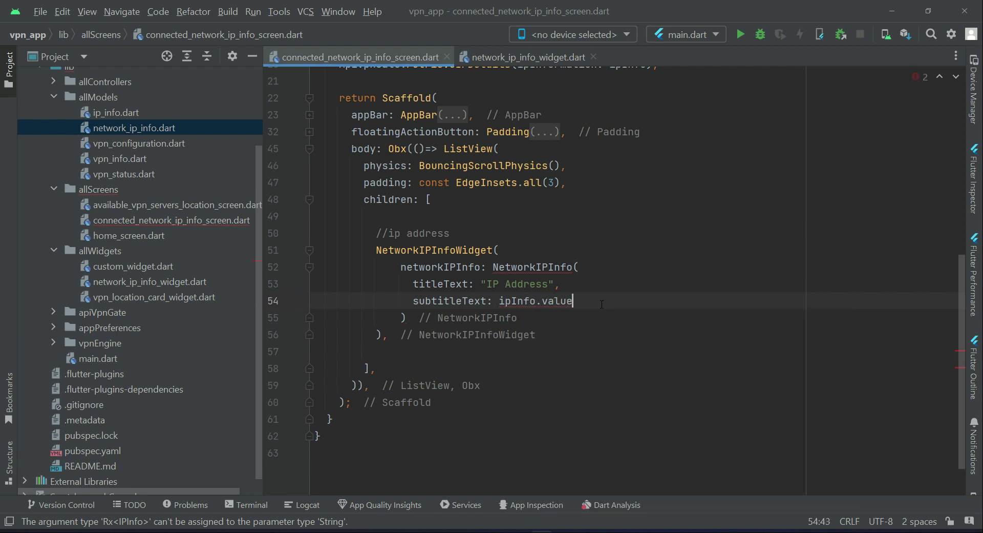
pyautogui.write('.query,')
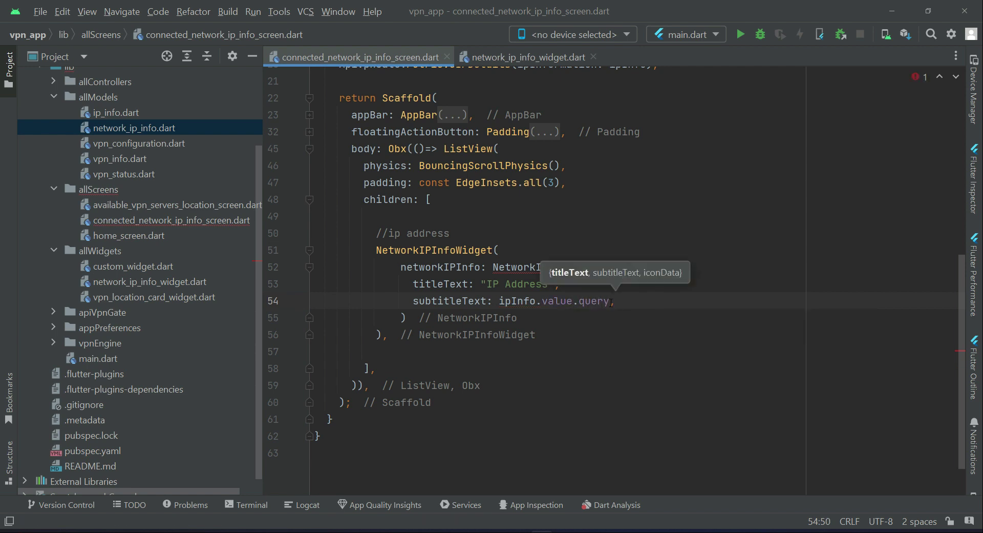
pyautogui.doubleClick(594, 301)
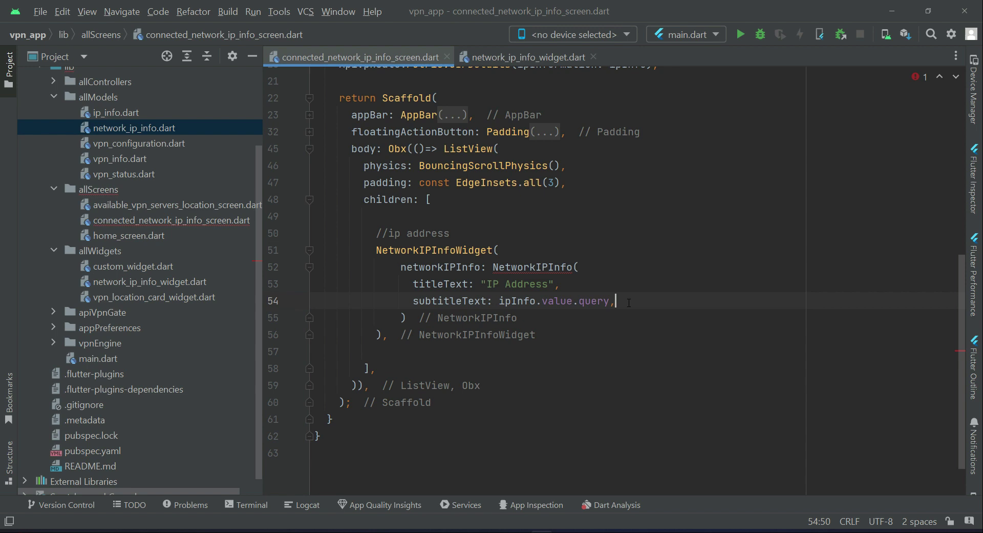
pyautogui.write('iconData: I')
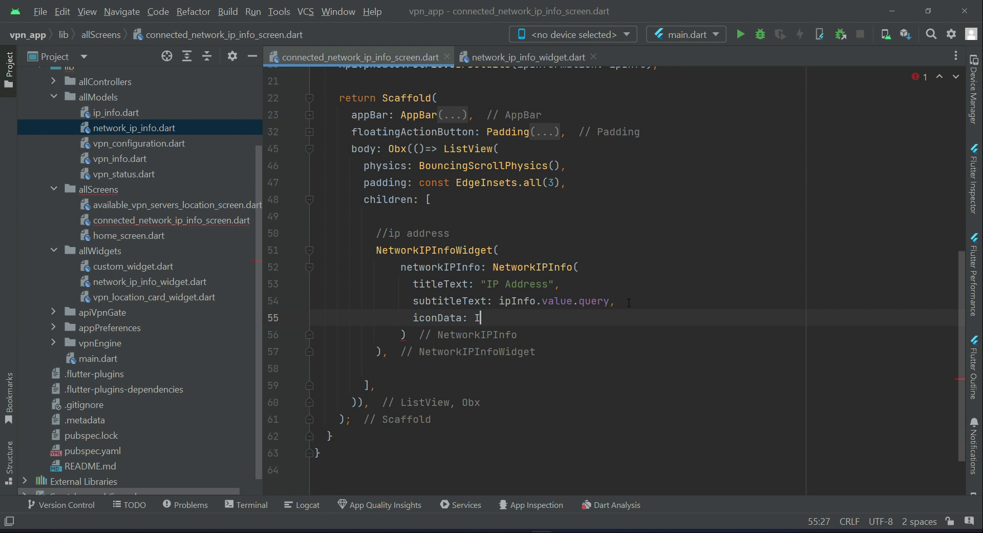
# Set iconData to an Icon of Icons.my_location_outlined coloured red accent
pyautogui.write('con(),')
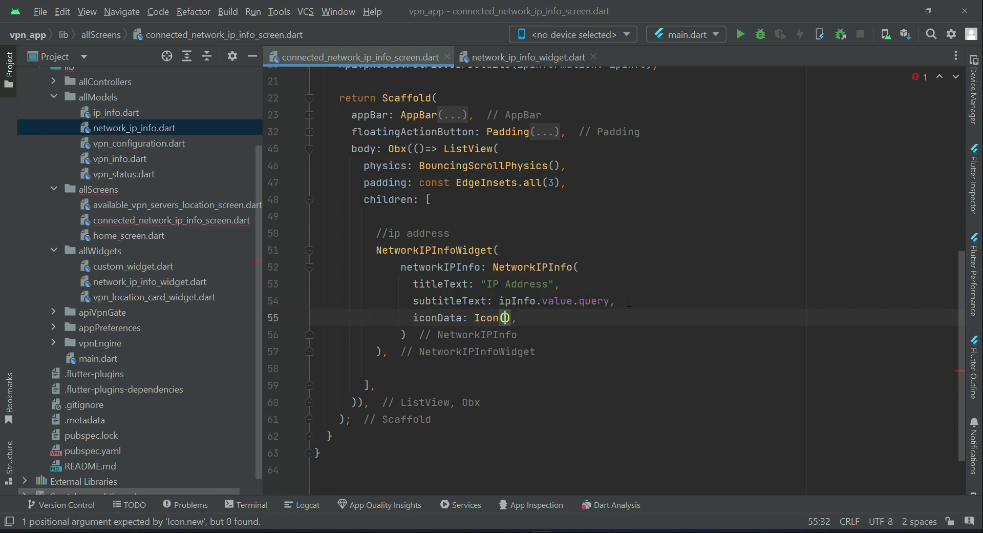
pyautogui.press('Enter')
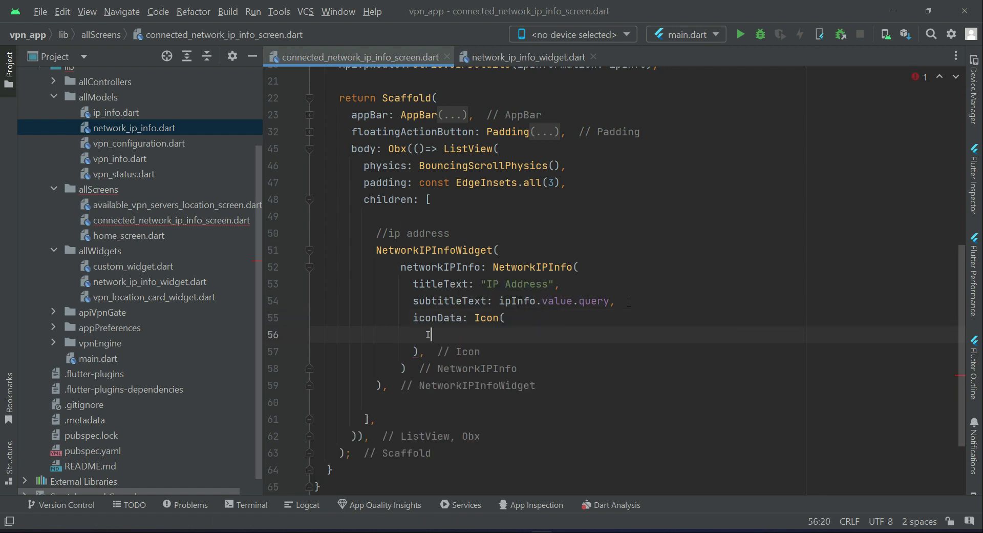
pyautogui.write('Icons.')
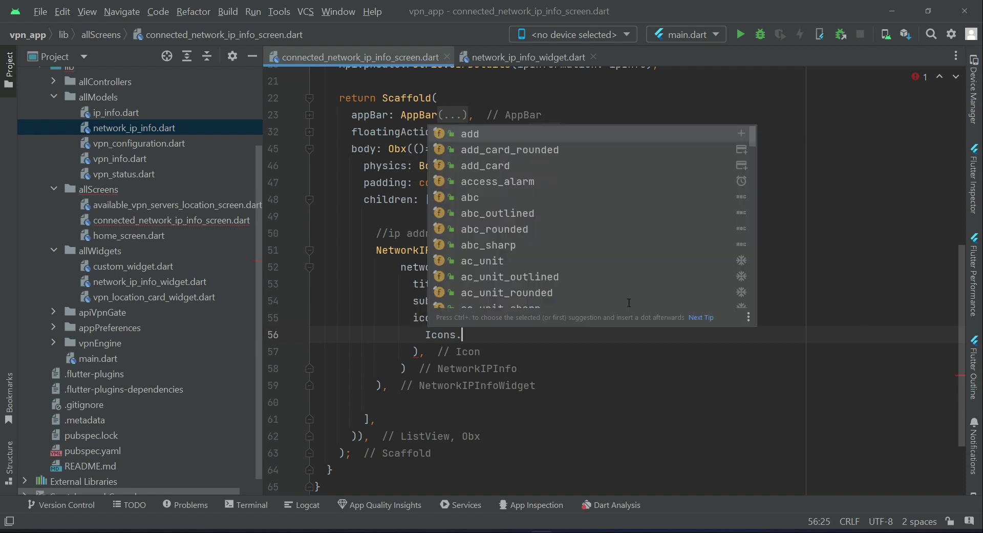
pyautogui.write('my_l')
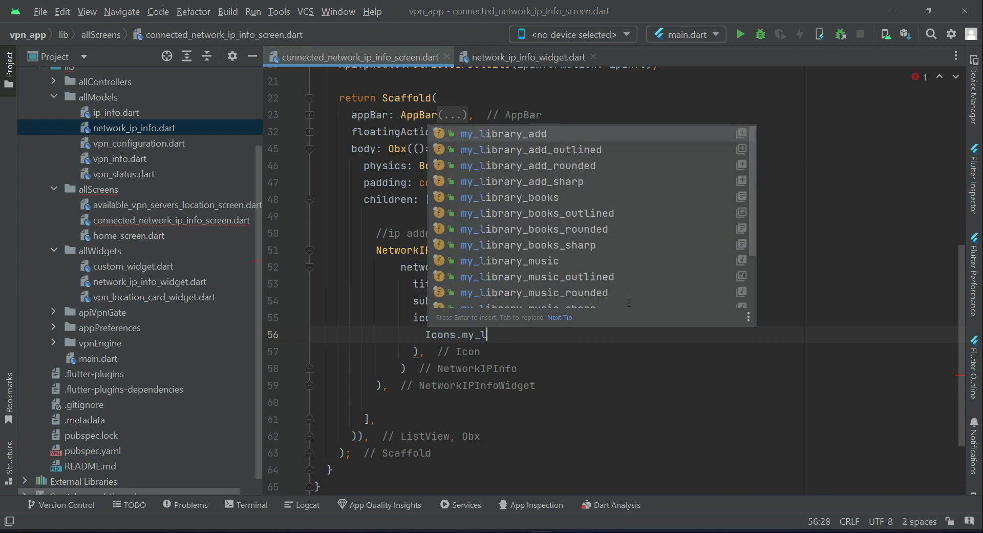
pyautogui.write('ocation')
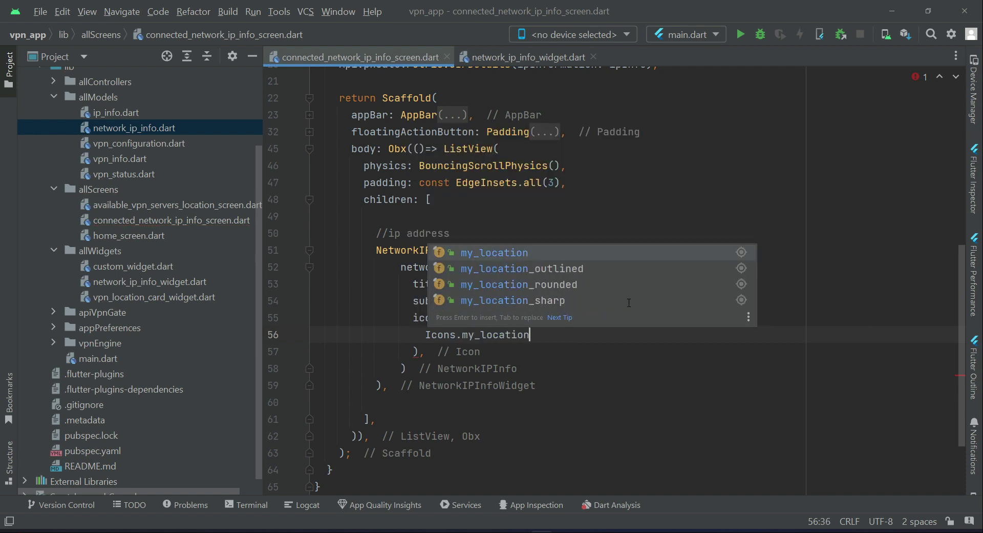
pyautogui.click(522, 269)
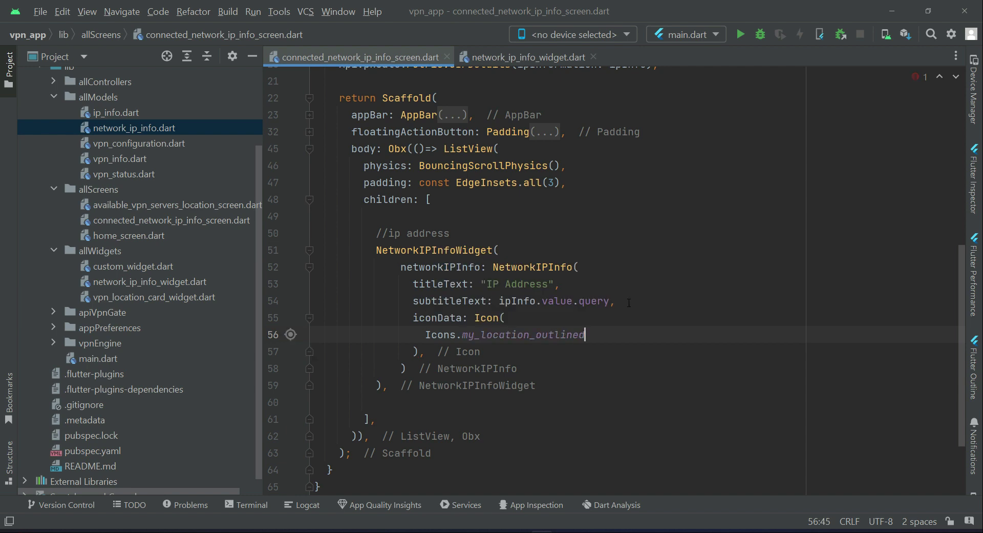
pyautogui.write('color: Colors.,')
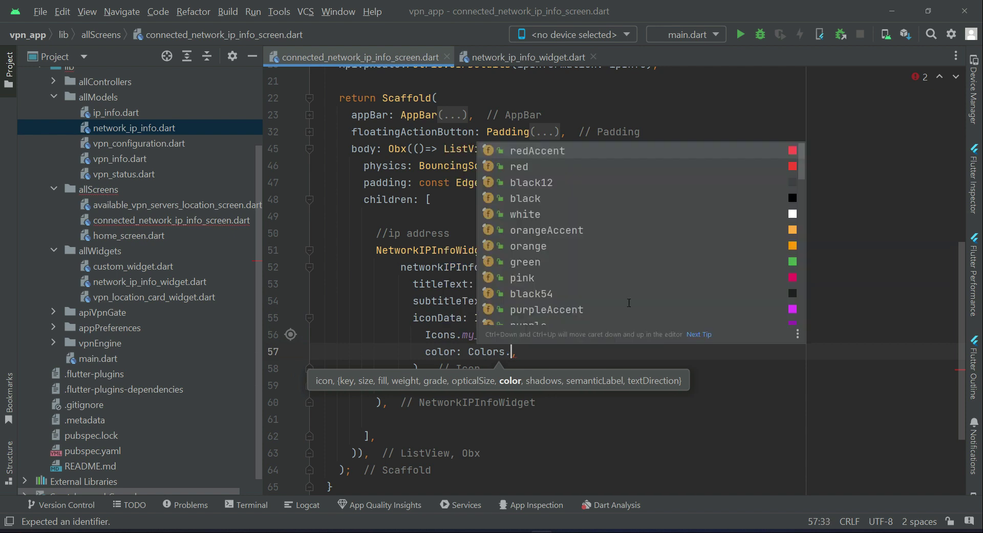
pyautogui.click(537, 150)
pyautogui.write('//locati')
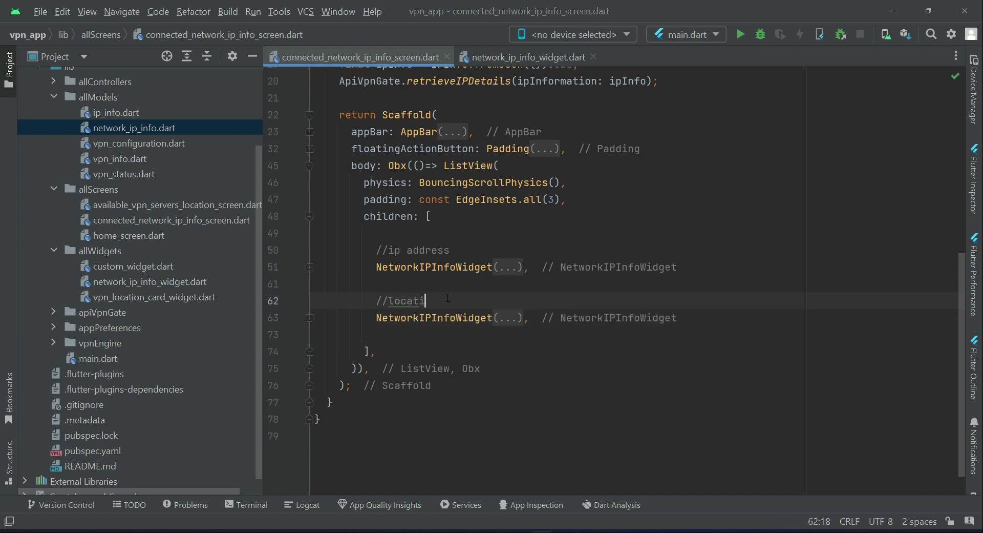
# Retitle the duplicated widget "Location" with subtitleText ipInfo.value.countryName
pyautogui.write('on')
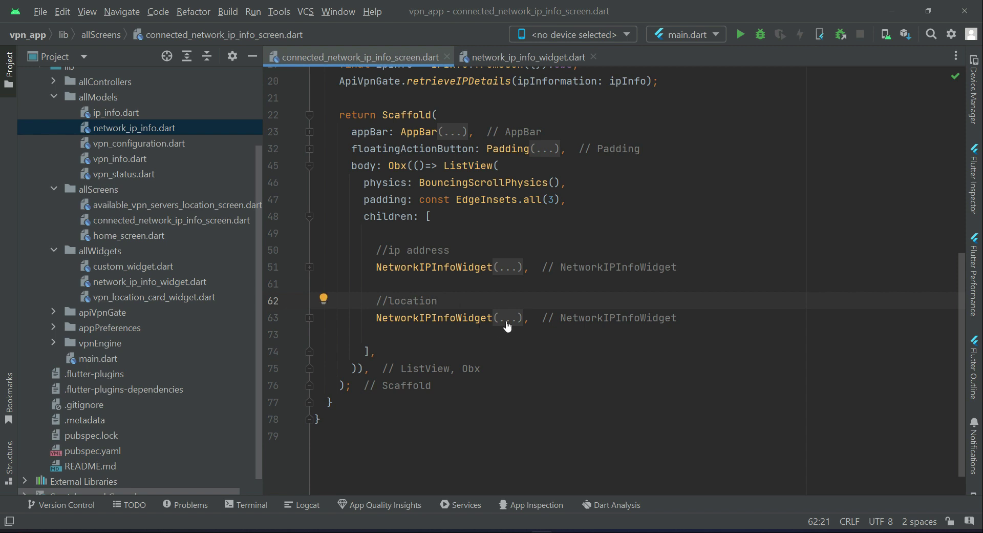
pyautogui.click(508, 318)
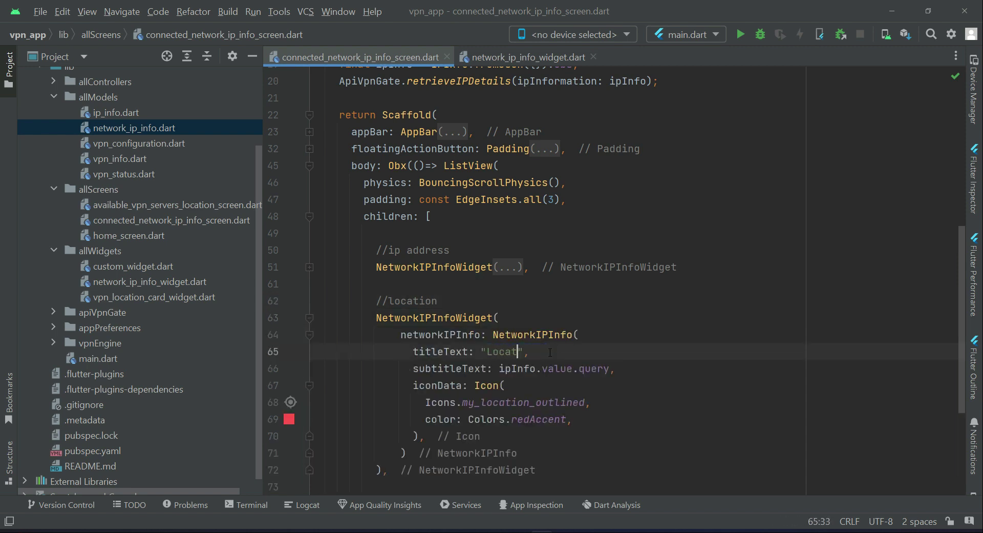
pyautogui.write('ion')
pyautogui.click(516, 368)
pyautogui.write('l')
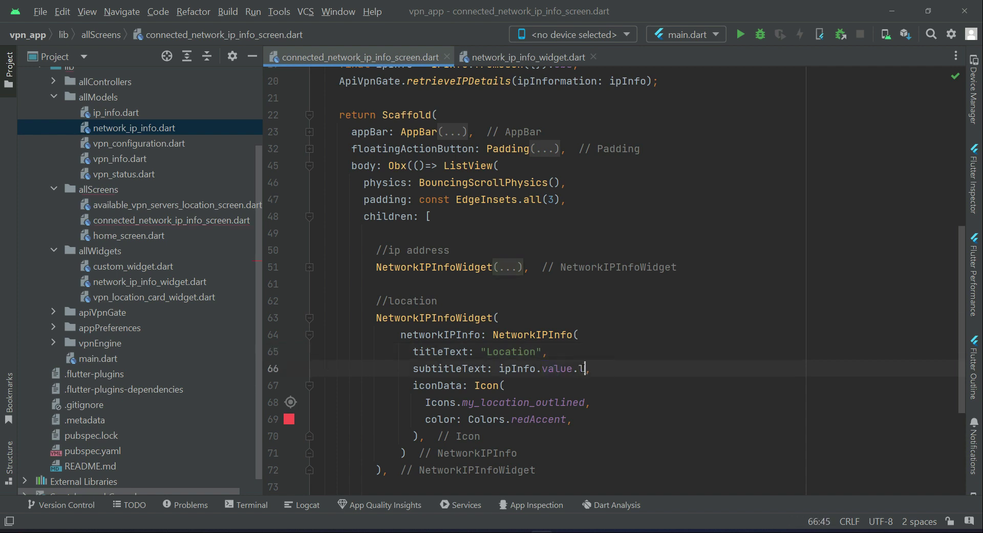
pyautogui.write('c')
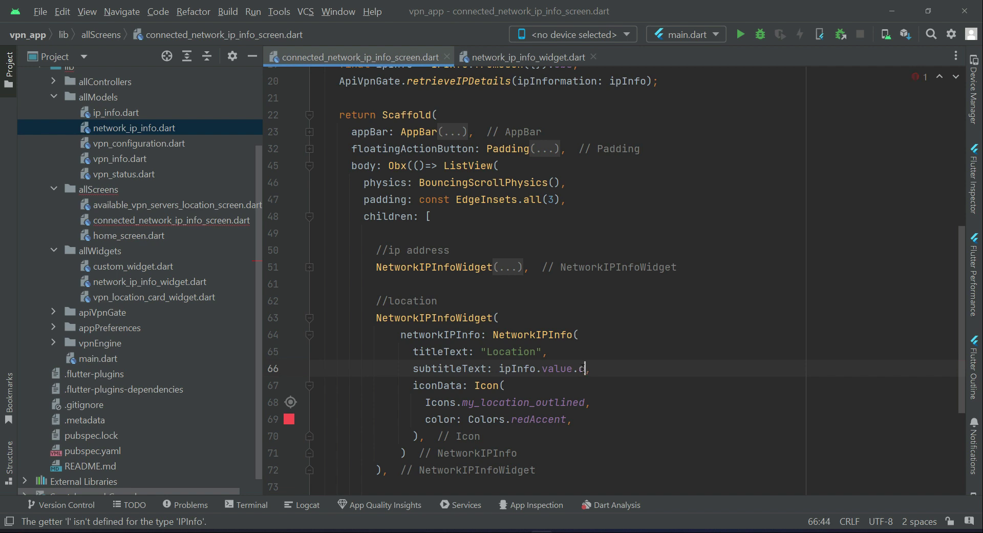
pyautogui.write('ountryName')
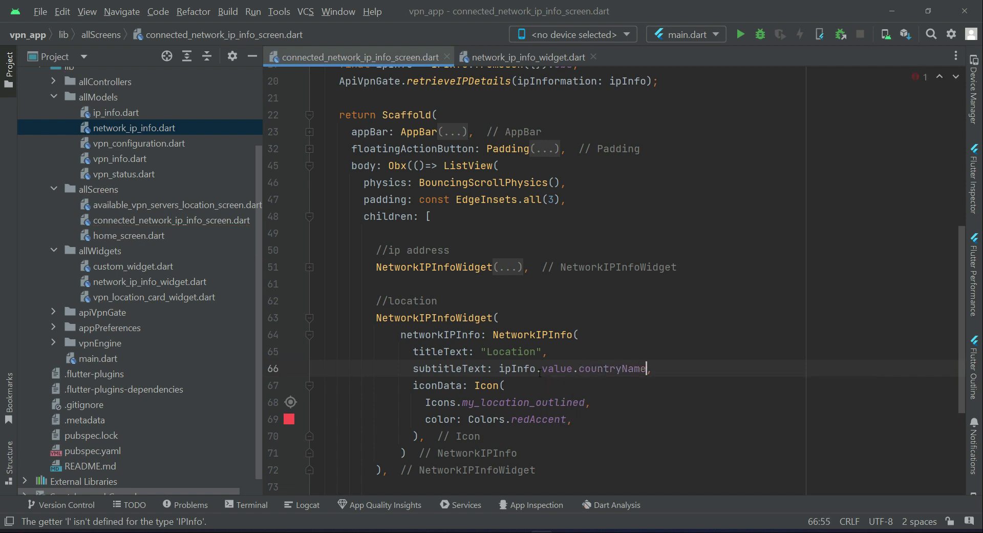
pyautogui.scroll(-3)
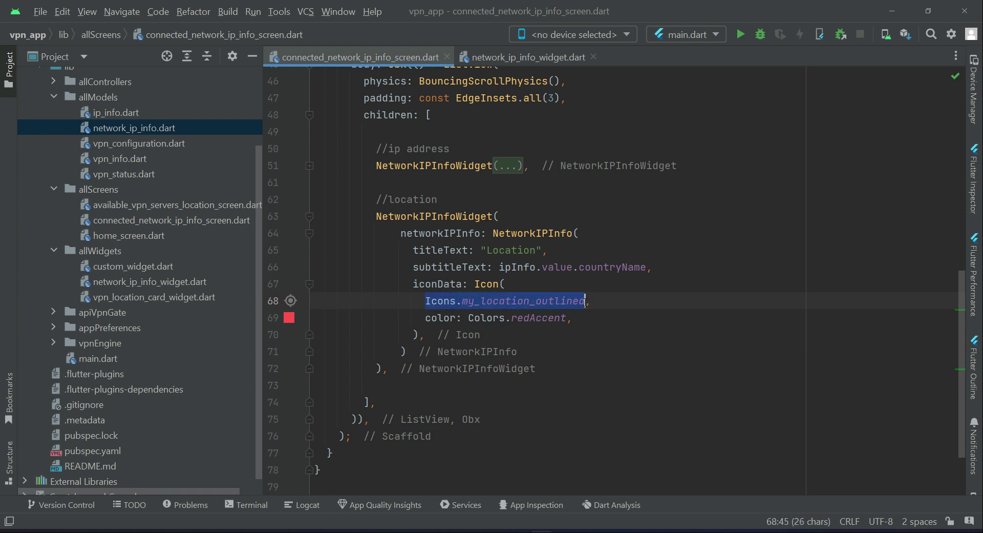
# Use CupertinoIcons.location_solid in Colors.green, appending .isEmpty to the subtitle
pyautogui.write('CupertinoIcons.,')
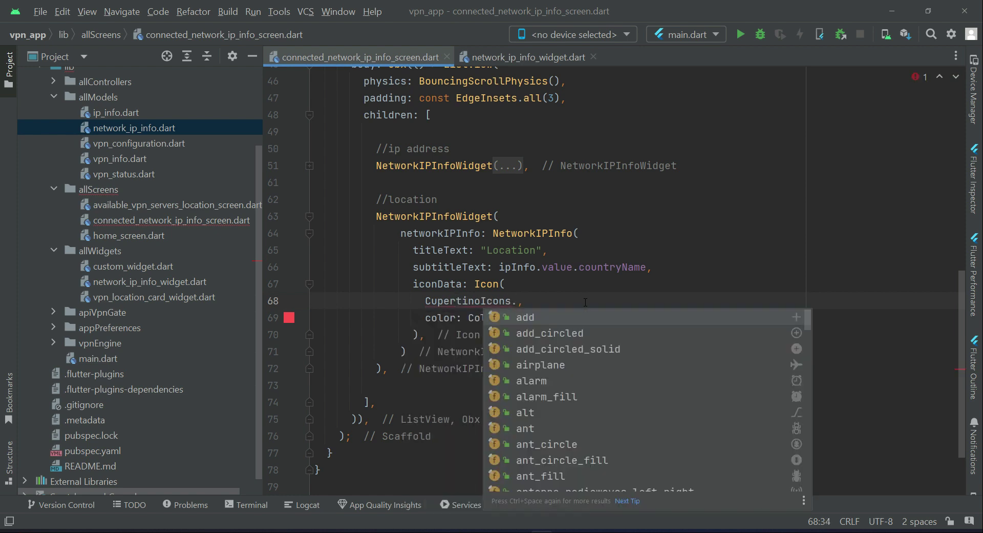
pyautogui.write('locatio')
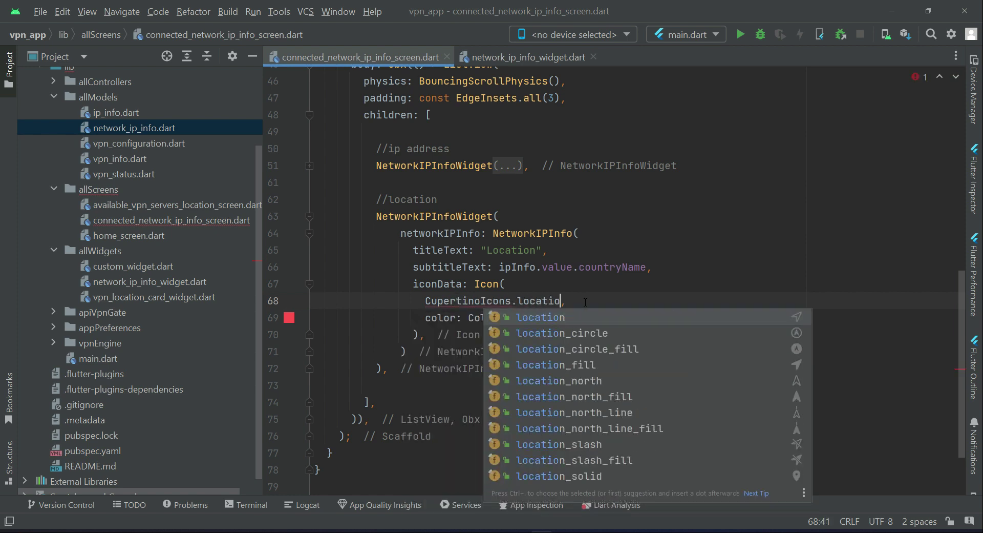
pyautogui.write('n_solid')
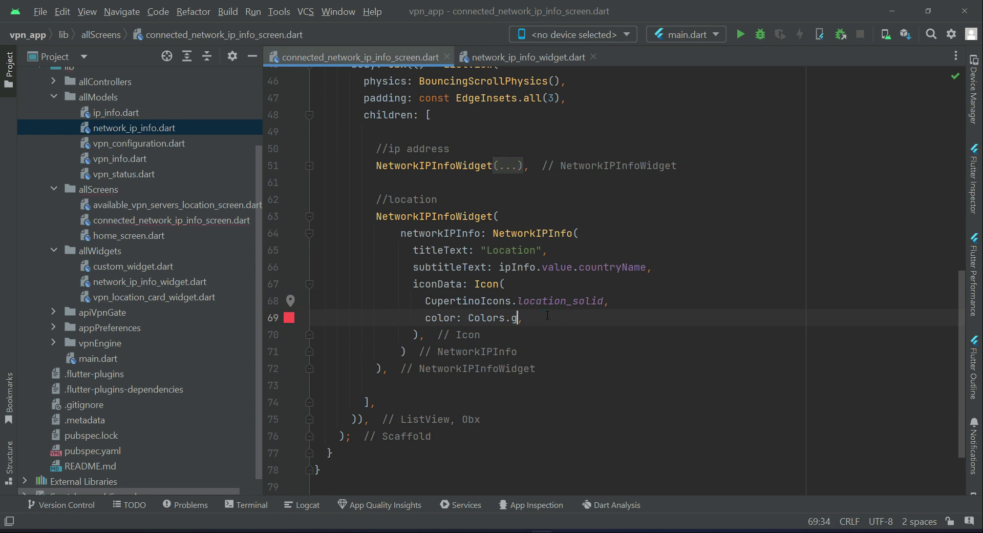
pyautogui.write('reen')
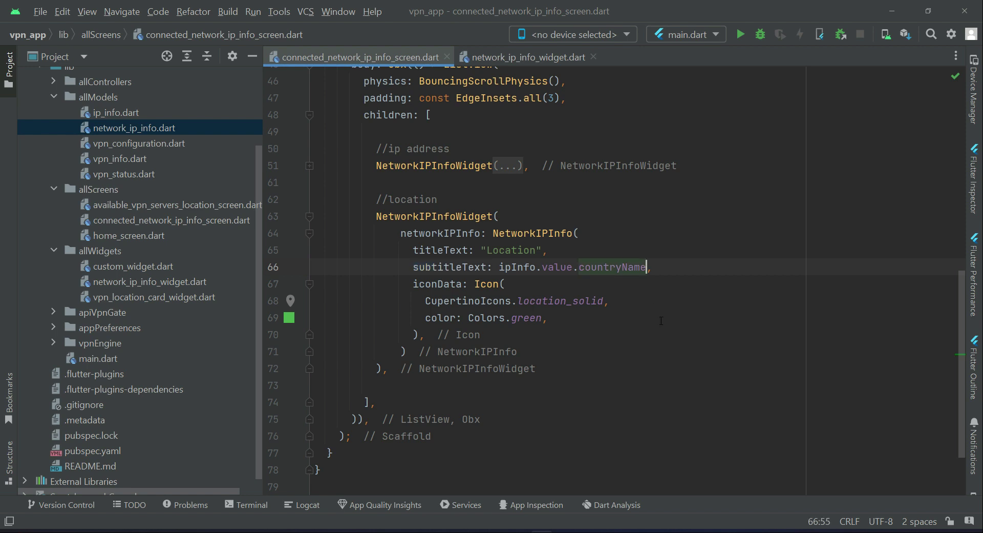
pyautogui.write('.isEmpty')
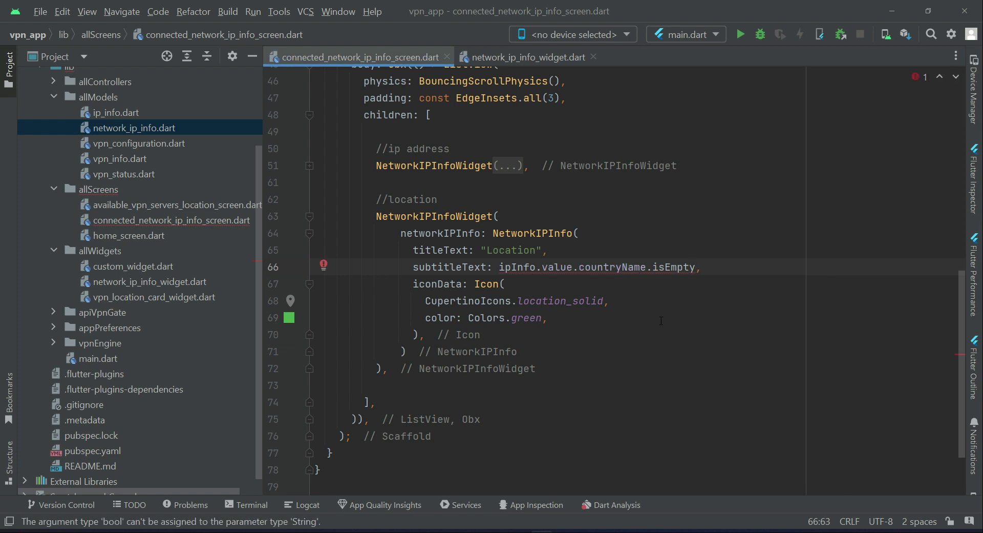
# Add a ternary returning "Retrieving..." when countryName is empty, each branch on its own line
pyautogui.write('?')
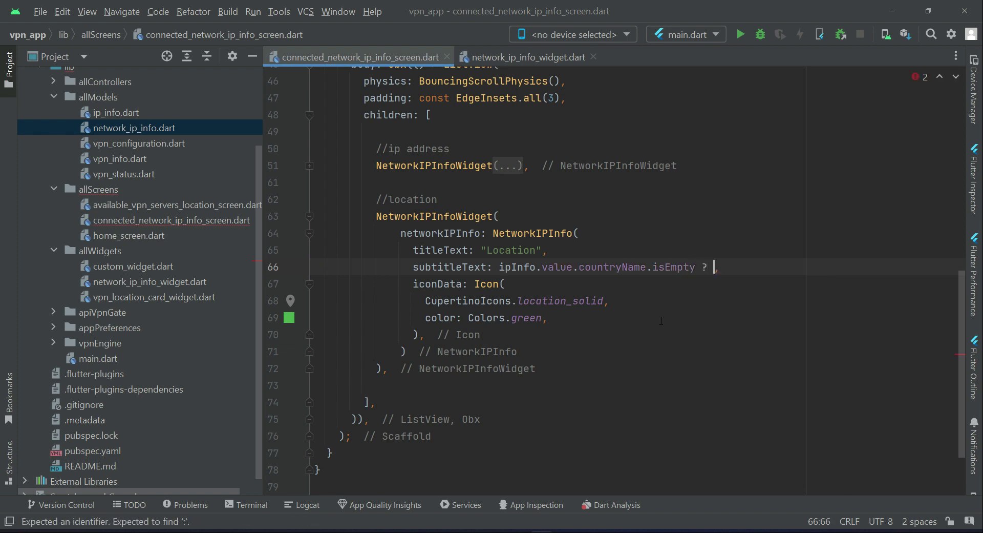
pyautogui.write('"')
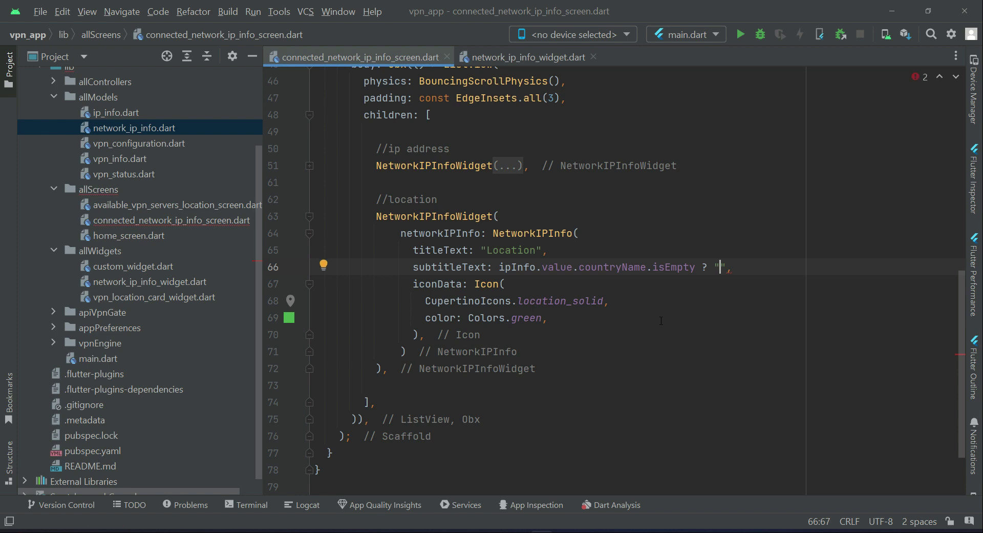
pyautogui.write('Re')
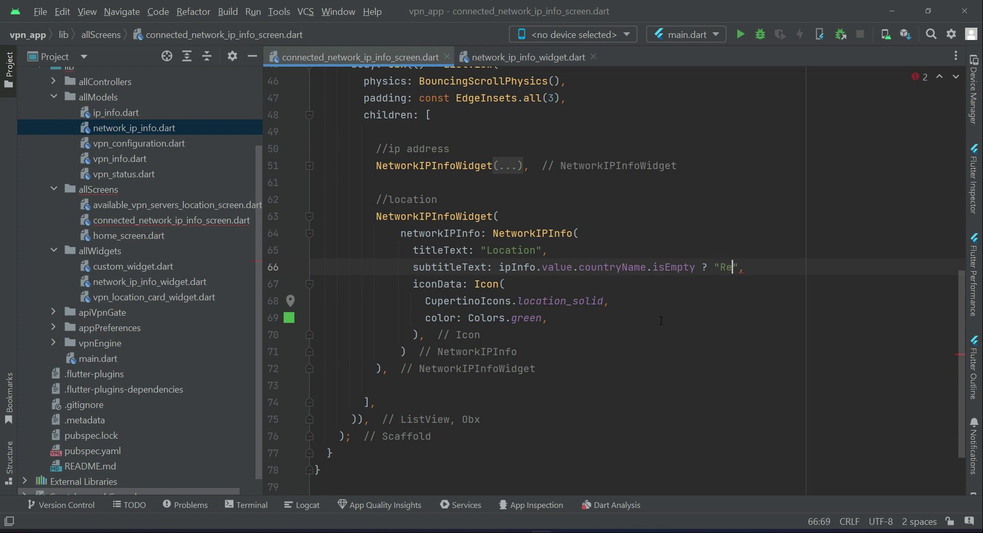
pyautogui.write('triving...')
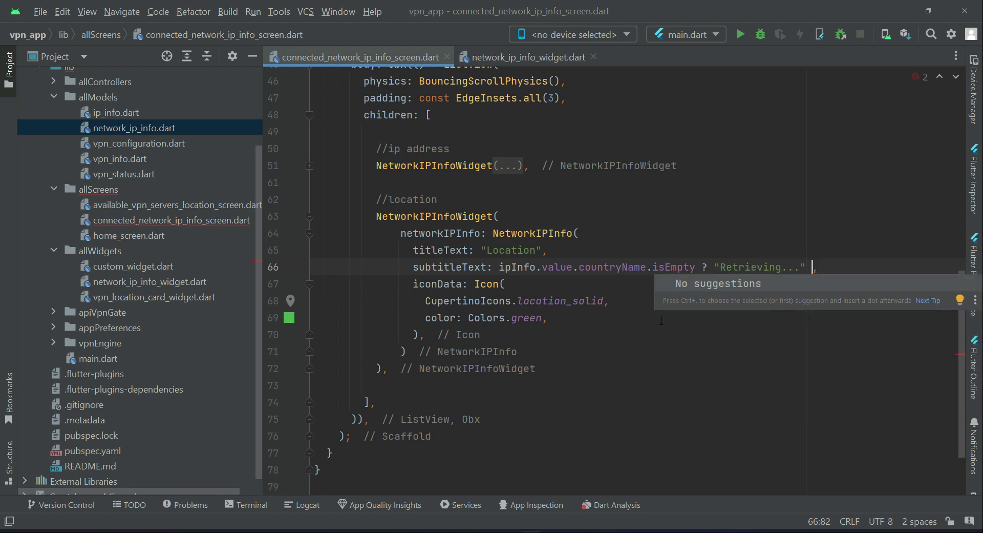
pyautogui.write(':')
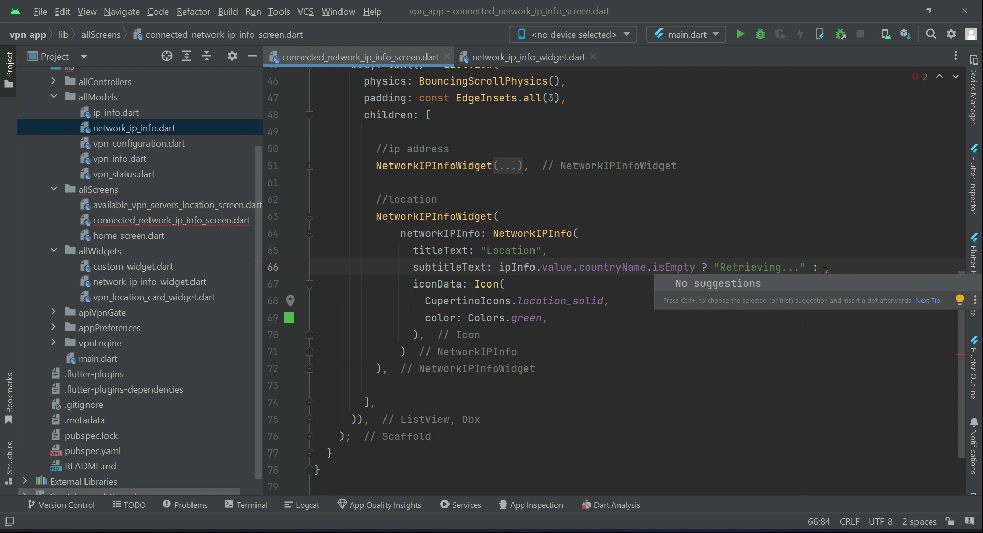
pyautogui.moveTo(708, 277)
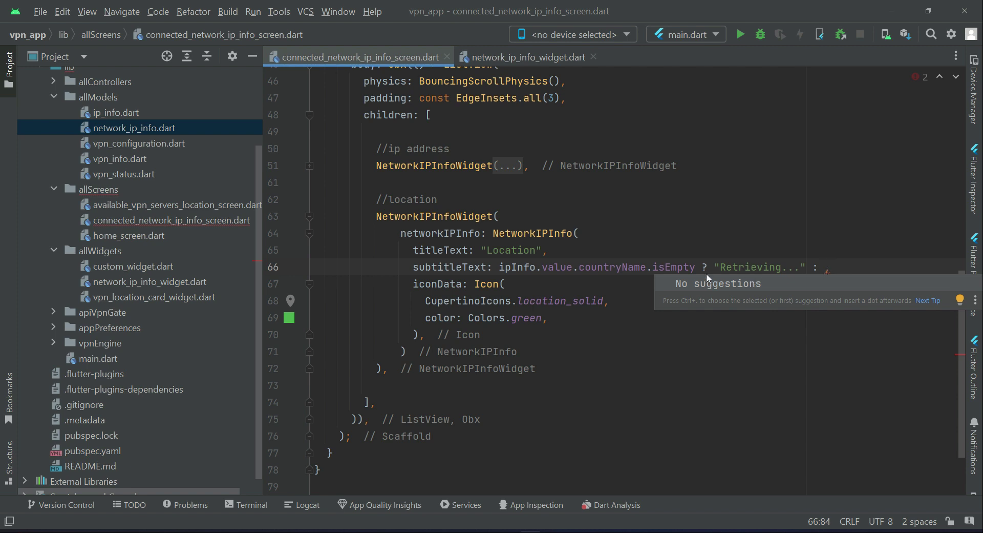
pyautogui.press('Enter')
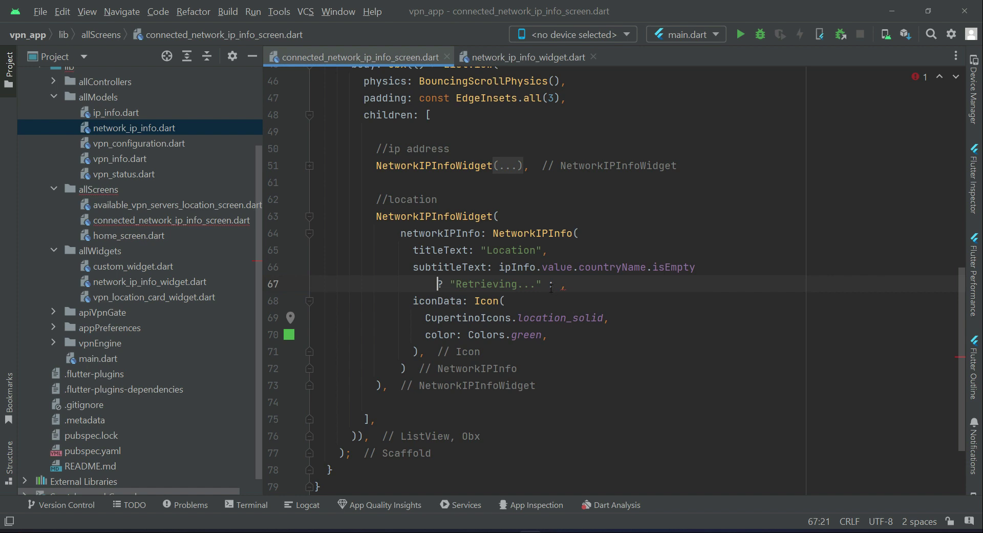
pyautogui.press('Enter')
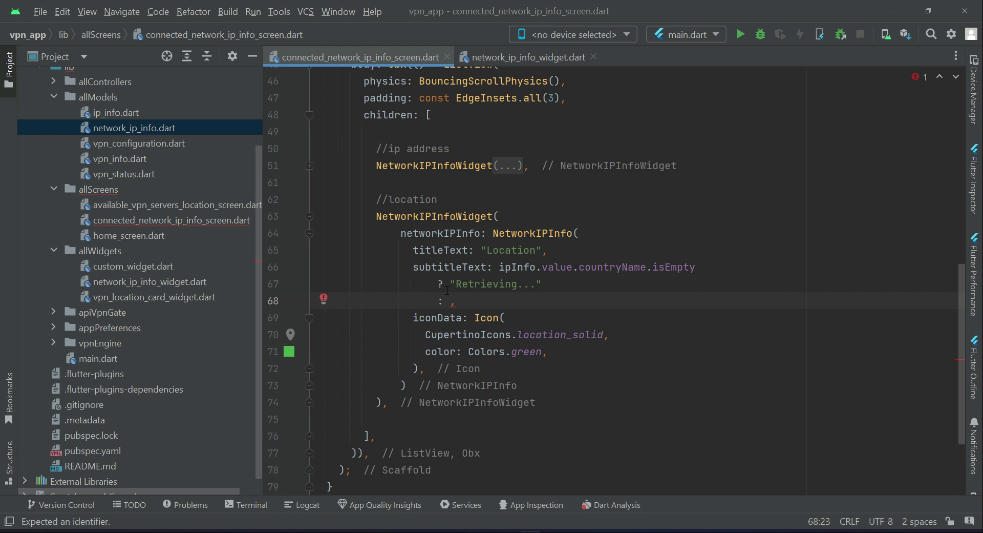
# Start the fallback string with ${ipInfo.value.cityName}
pyautogui.write('"$"')
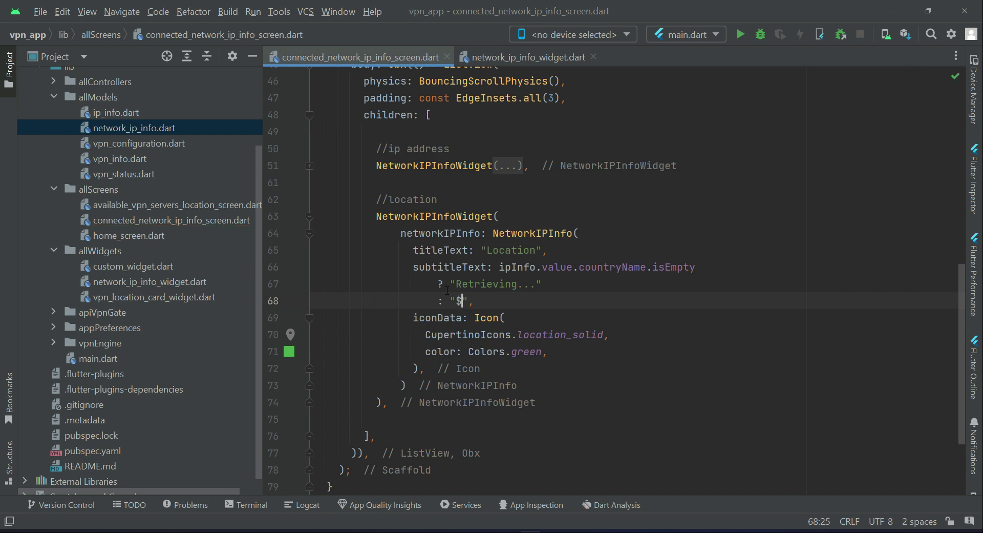
pyautogui.write('{')
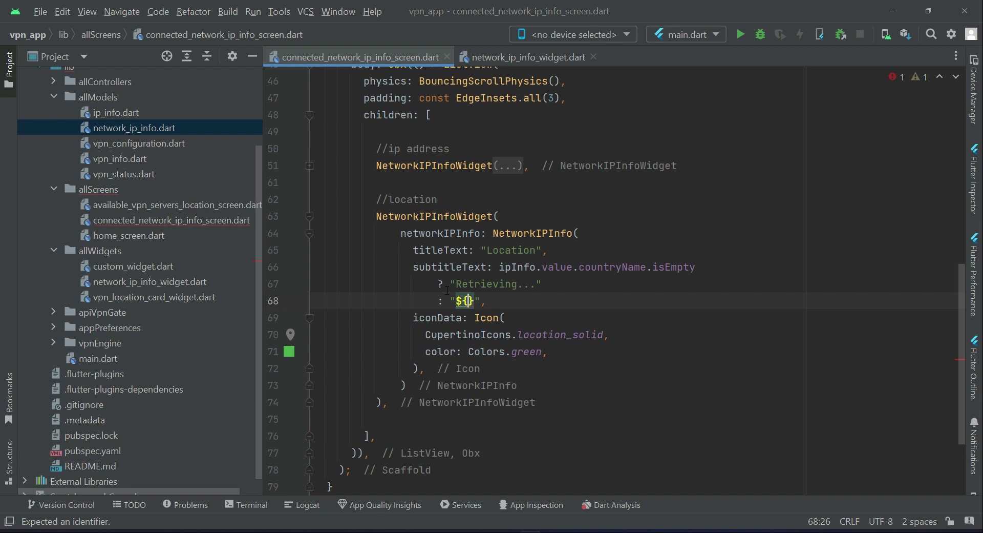
pyautogui.write('i')
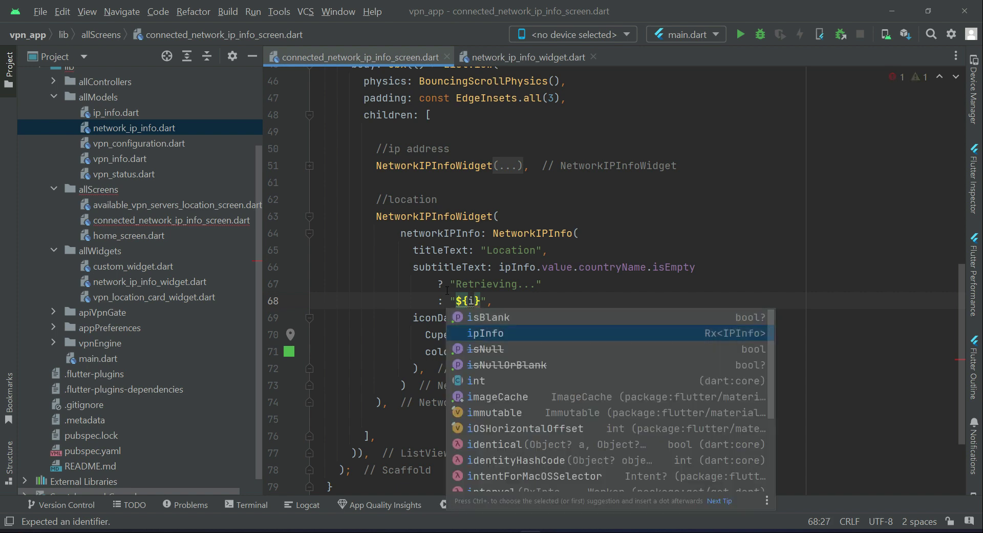
pyautogui.write('ipInfo.v')
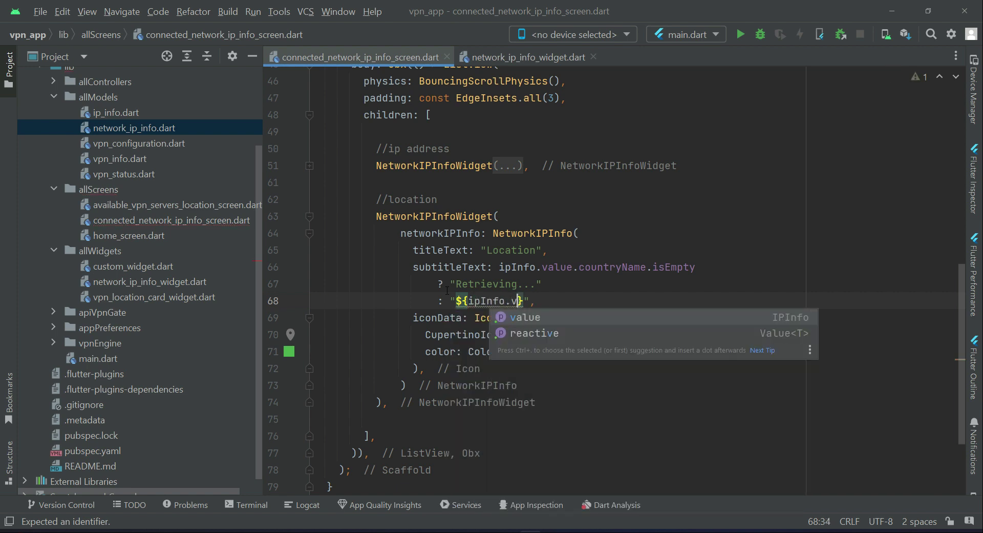
pyautogui.write('alue.cityName')
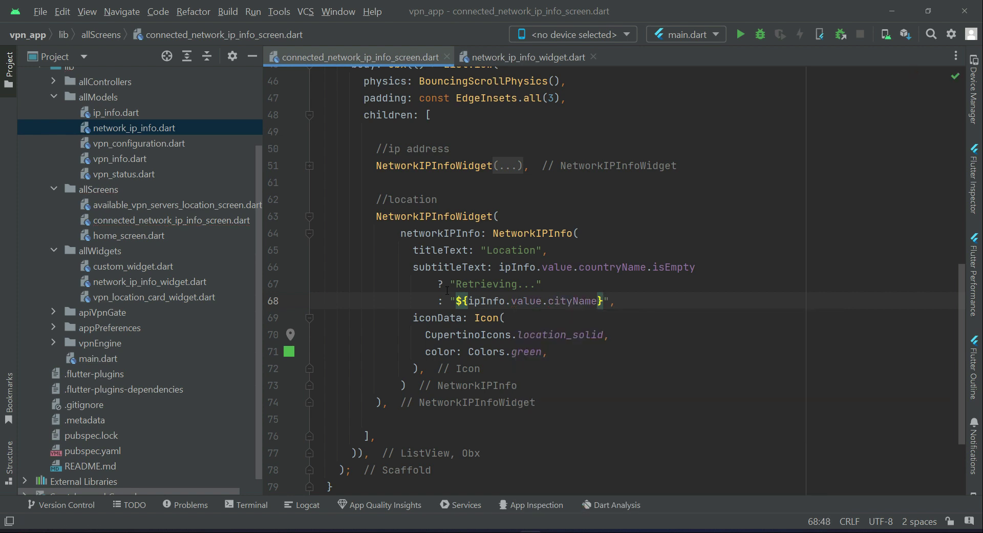
pyautogui.write('},')
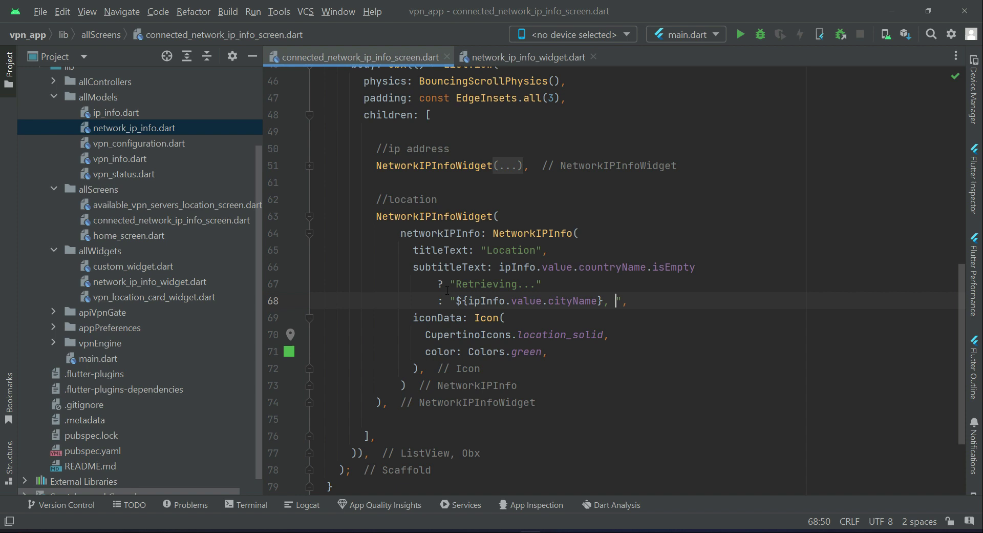
# Append ${ipInfo.value.regionName} and begin a third ipInfo.value field
pyautogui.write('${}')
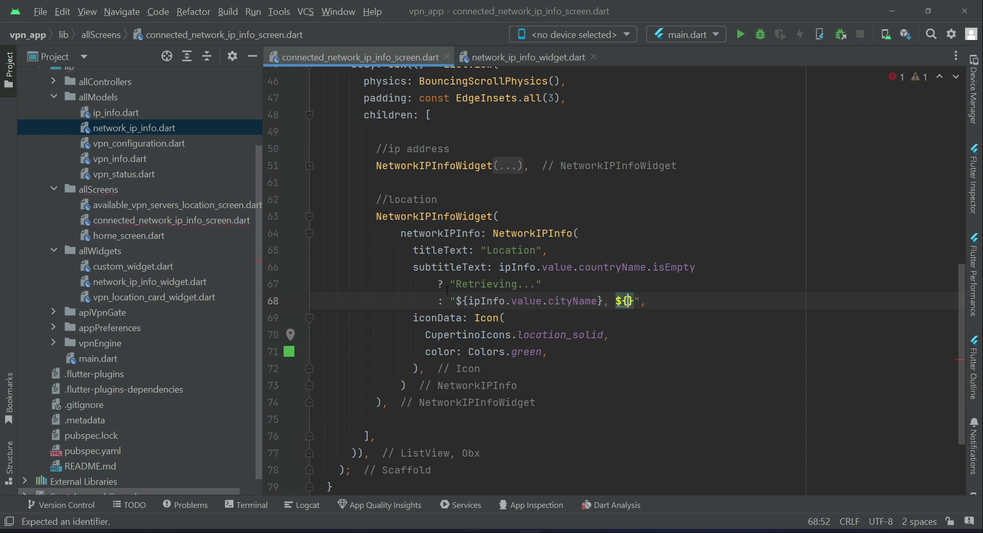
pyautogui.write('i')
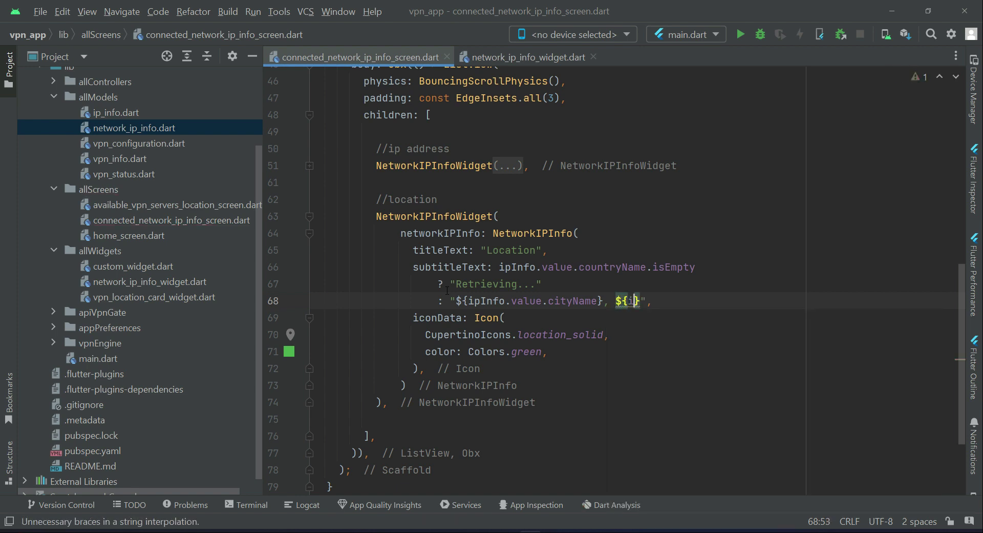
pyautogui.write('pInfo')
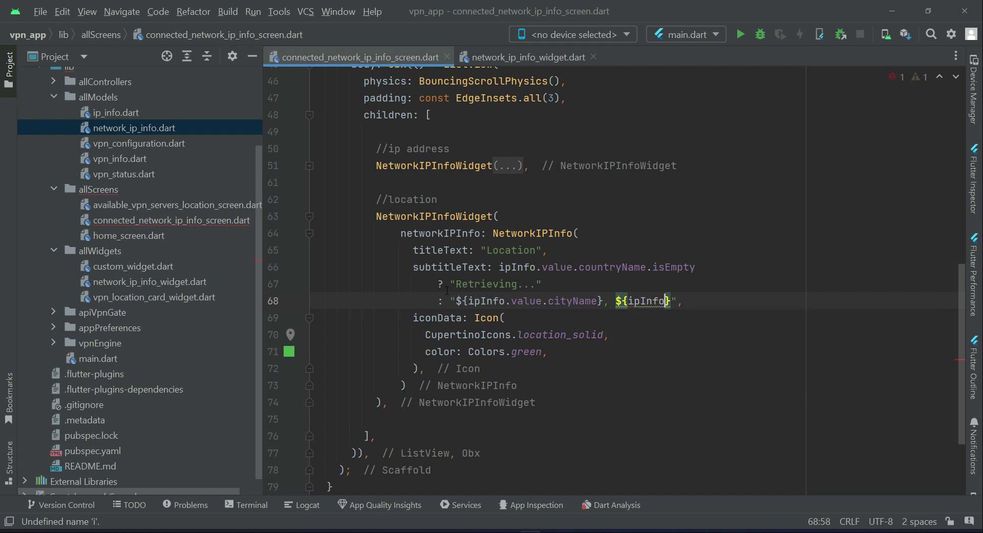
pyautogui.write('.value.regionName')
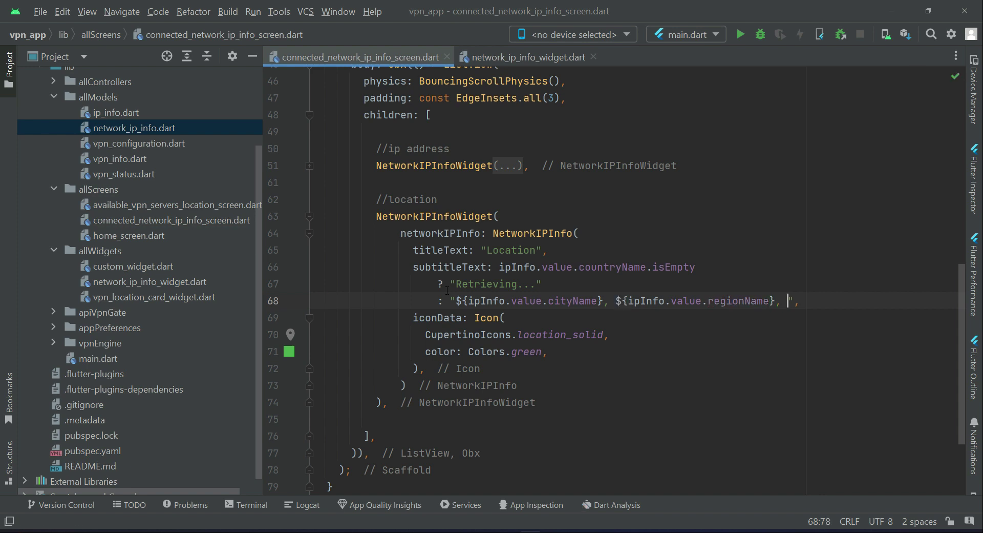
pyautogui.write('${}')
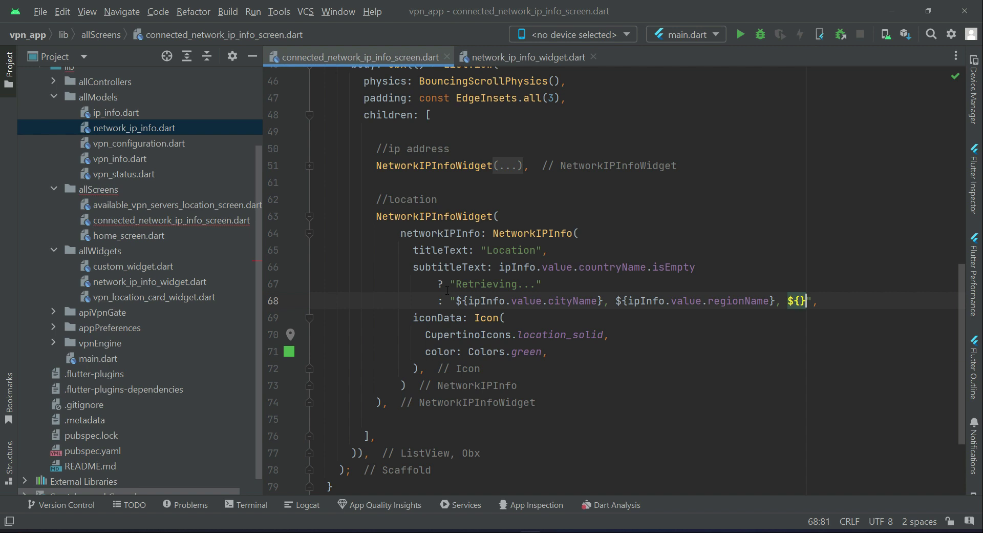
pyautogui.write('ipInfo')
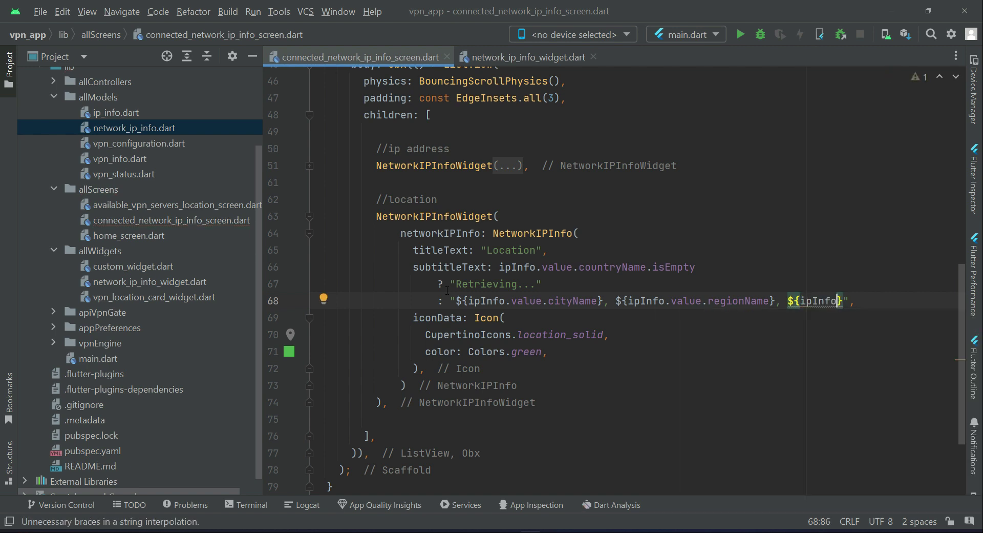
pyautogui.write('.value')
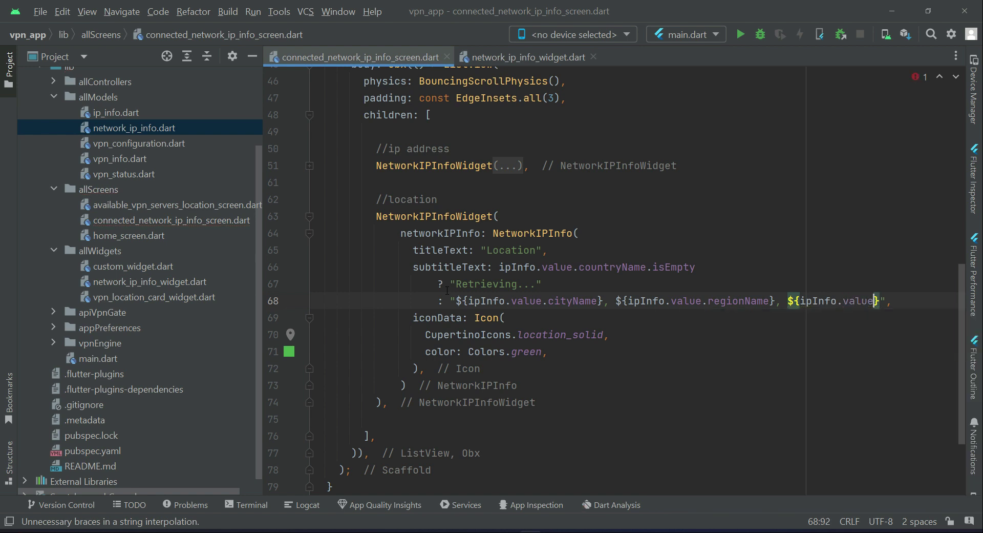
pyautogui.write('c')
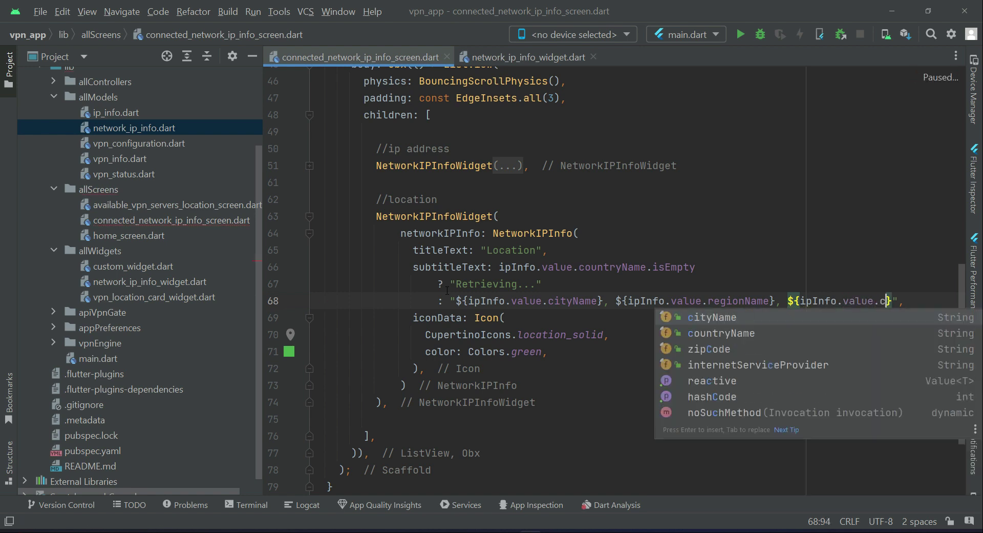